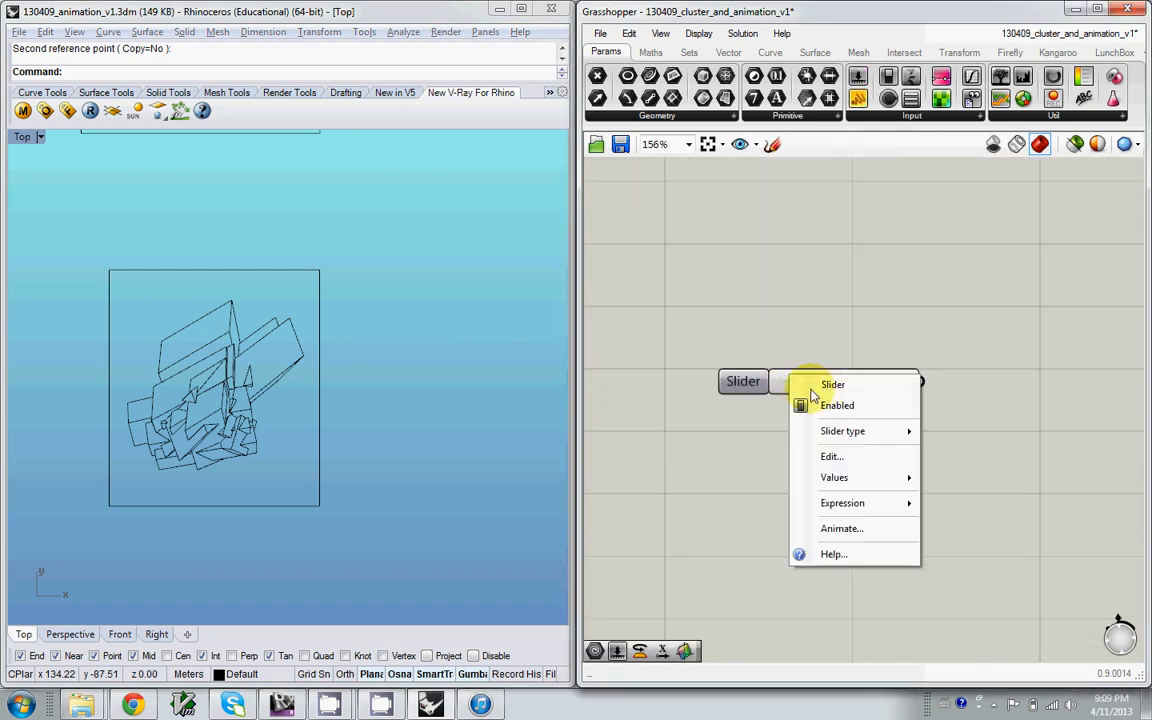
Dismiss the animation settings, make the slider integer 1–24, and start renaming it Frame Number
click(832, 384)
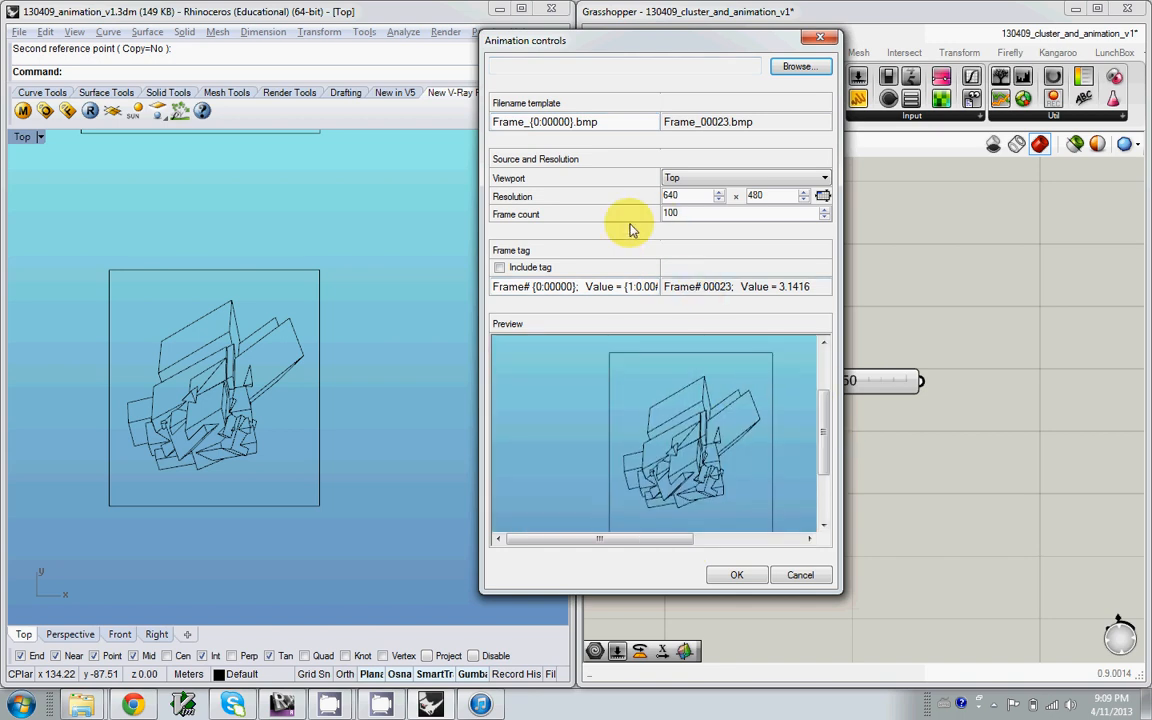
mouse_move(610, 295)
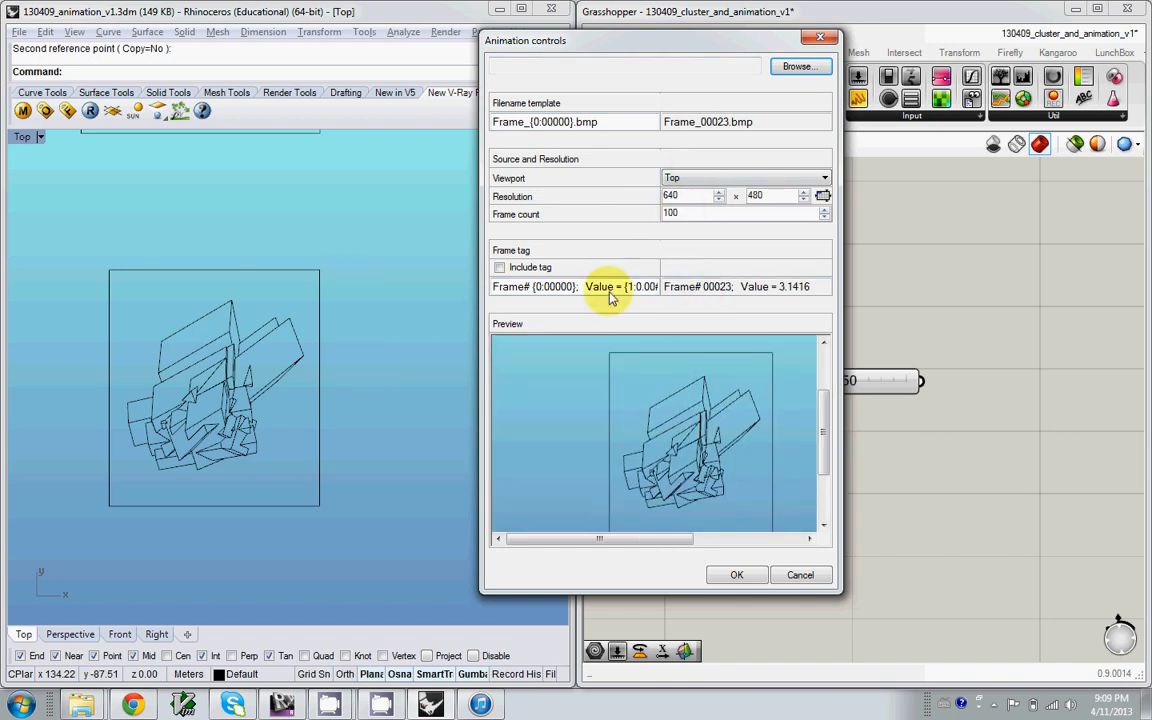
mouse_move(678, 238)
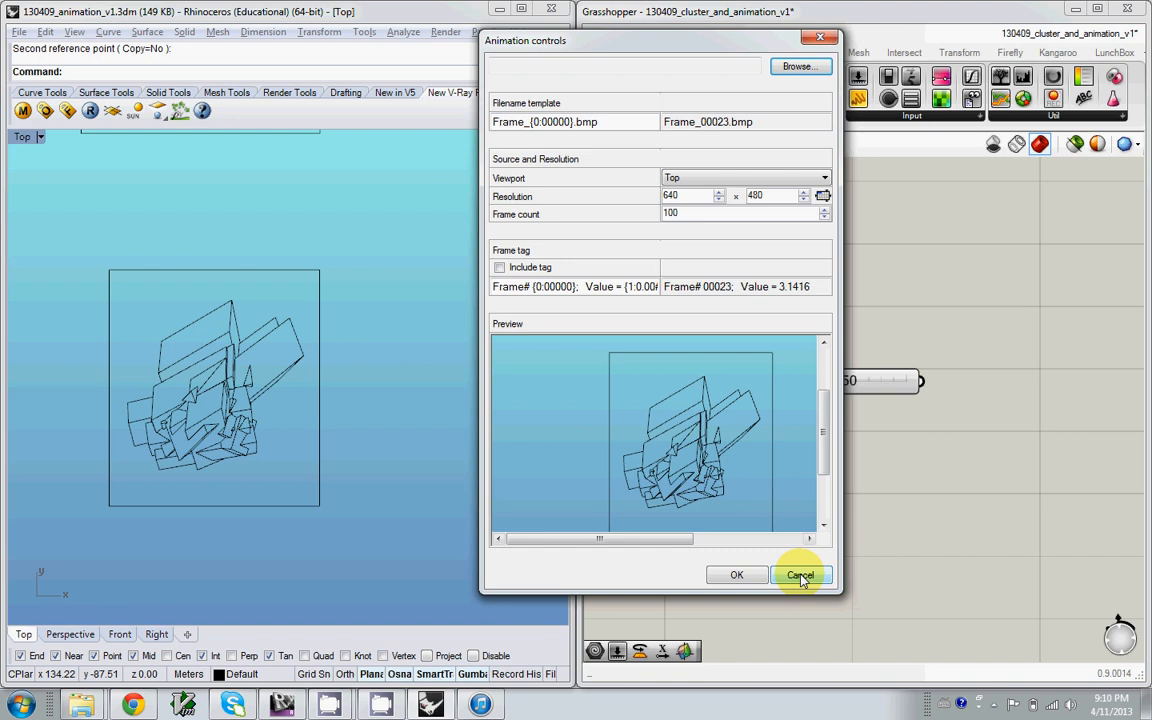
click(801, 574)
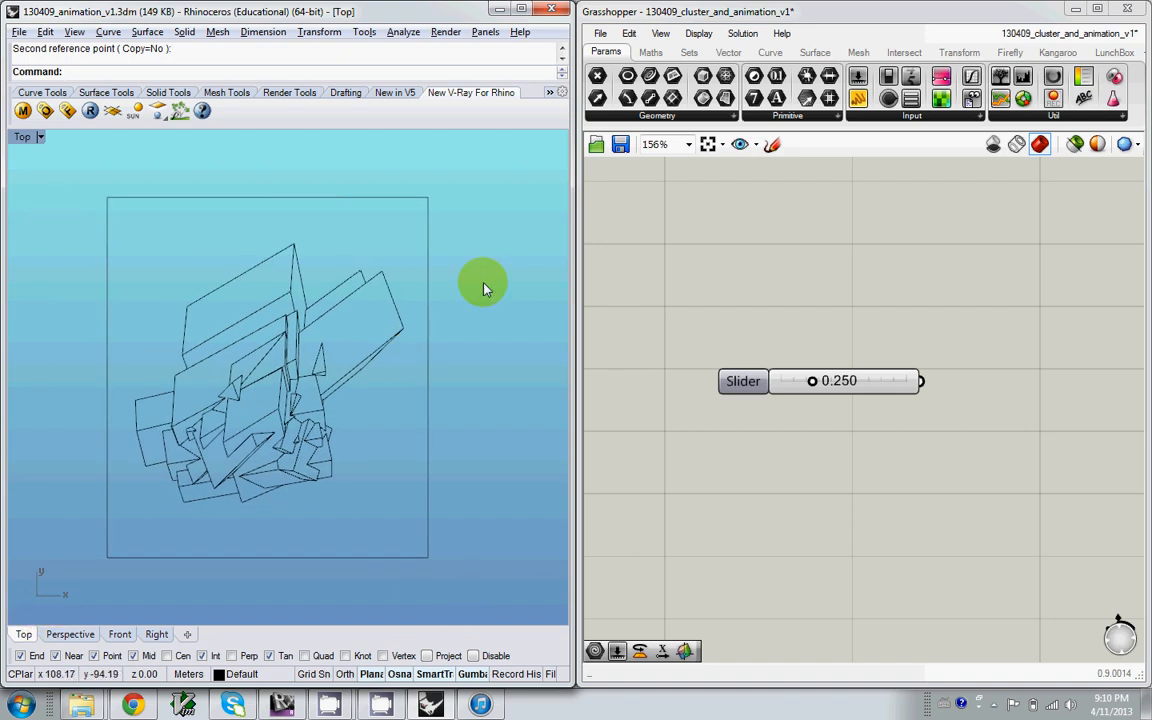
mouse_move(44, 218)
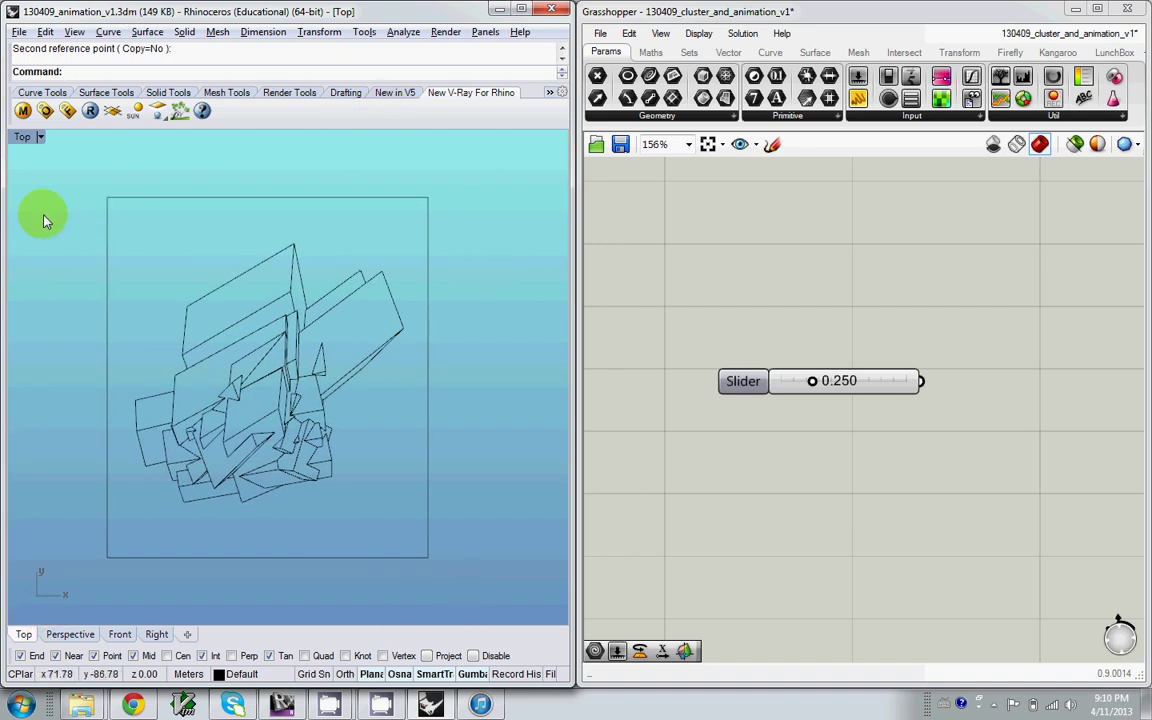
mouse_move(303, 205)
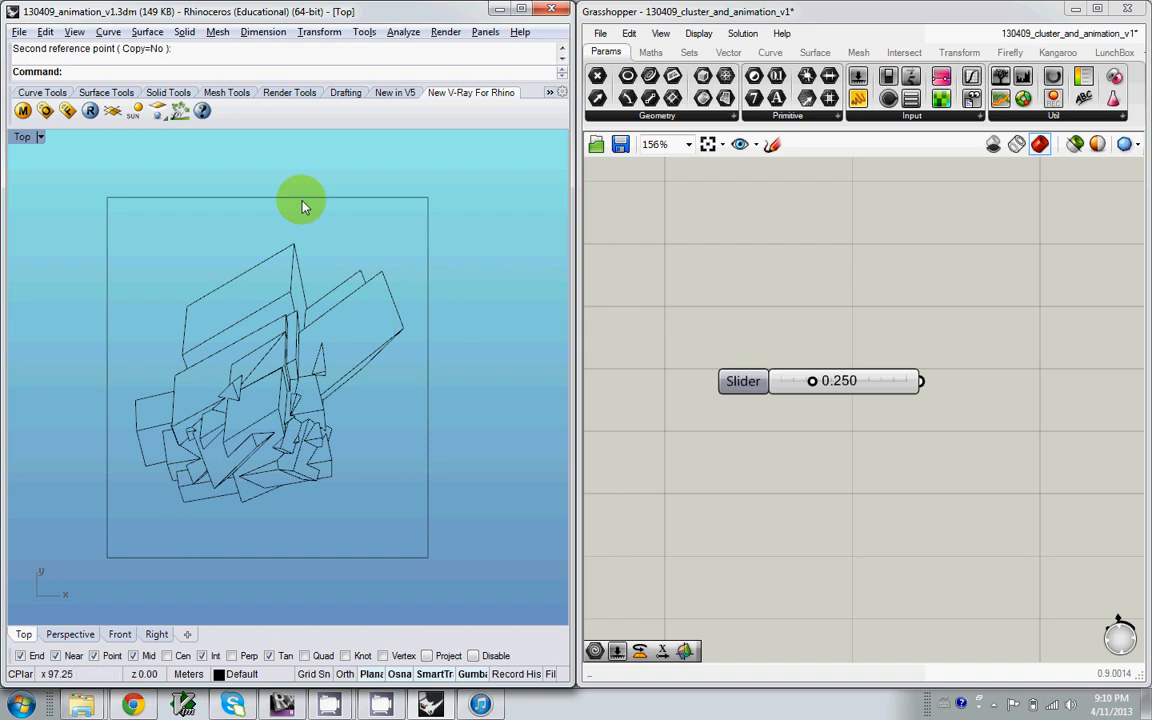
mouse_move(440, 645)
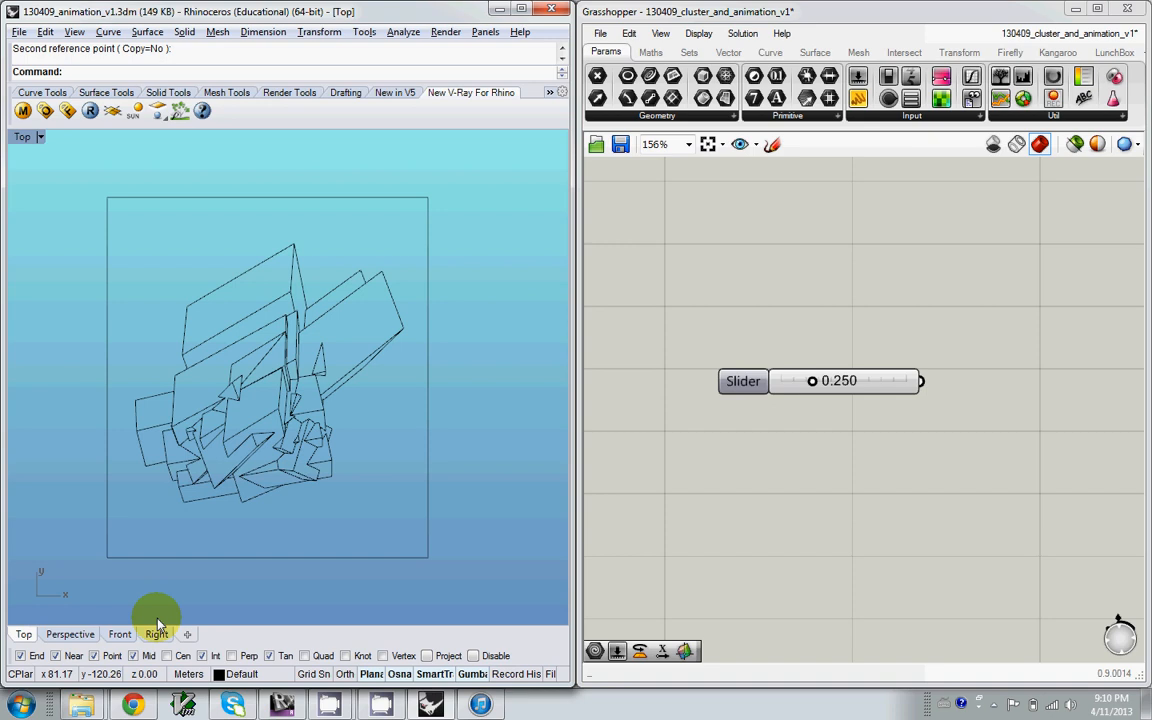
mouse_move(457, 420)
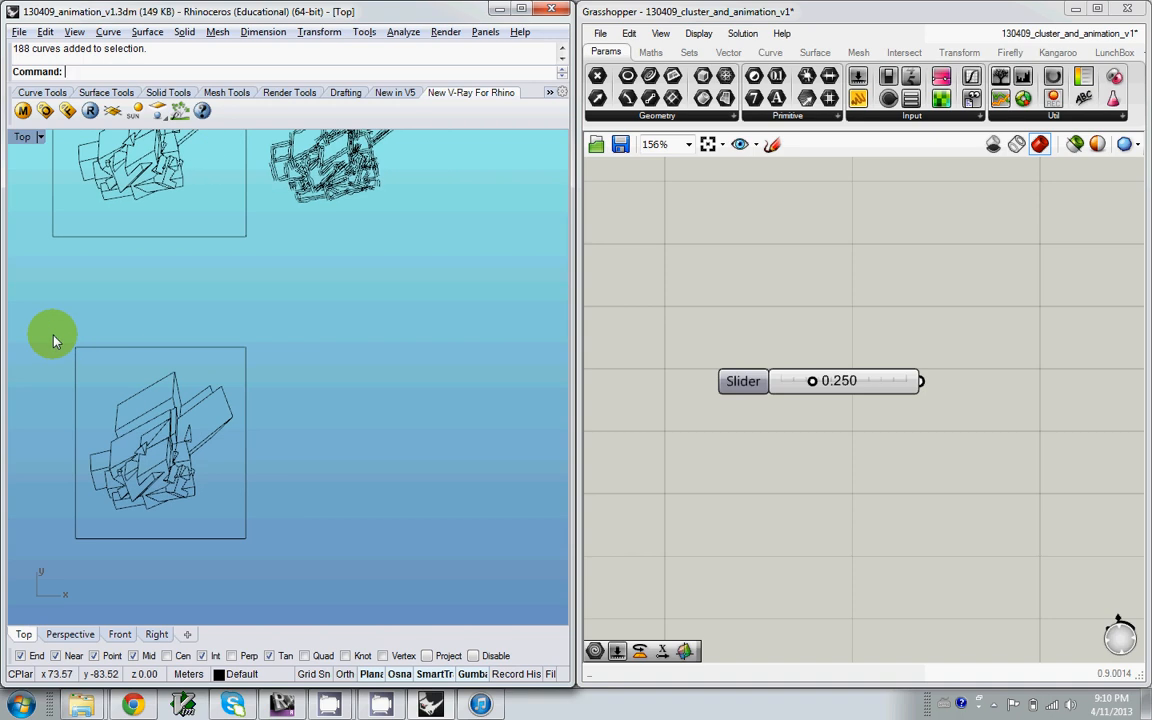
mouse_move(57, 323)
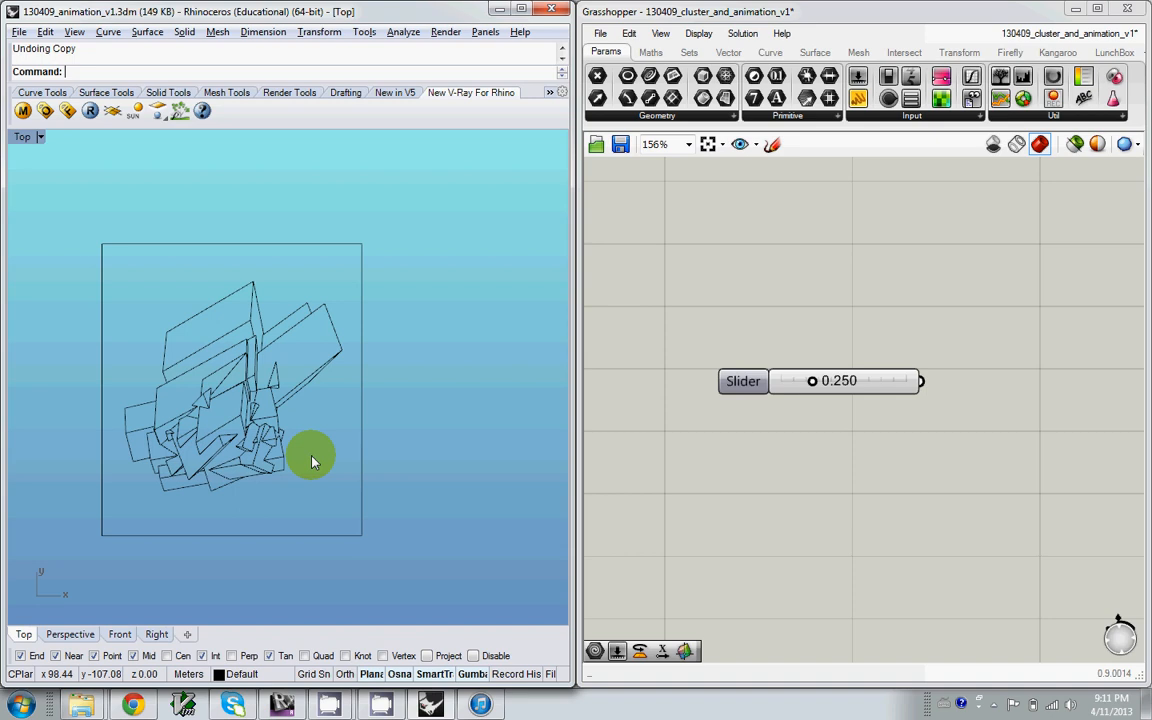
mouse_move(93, 237)
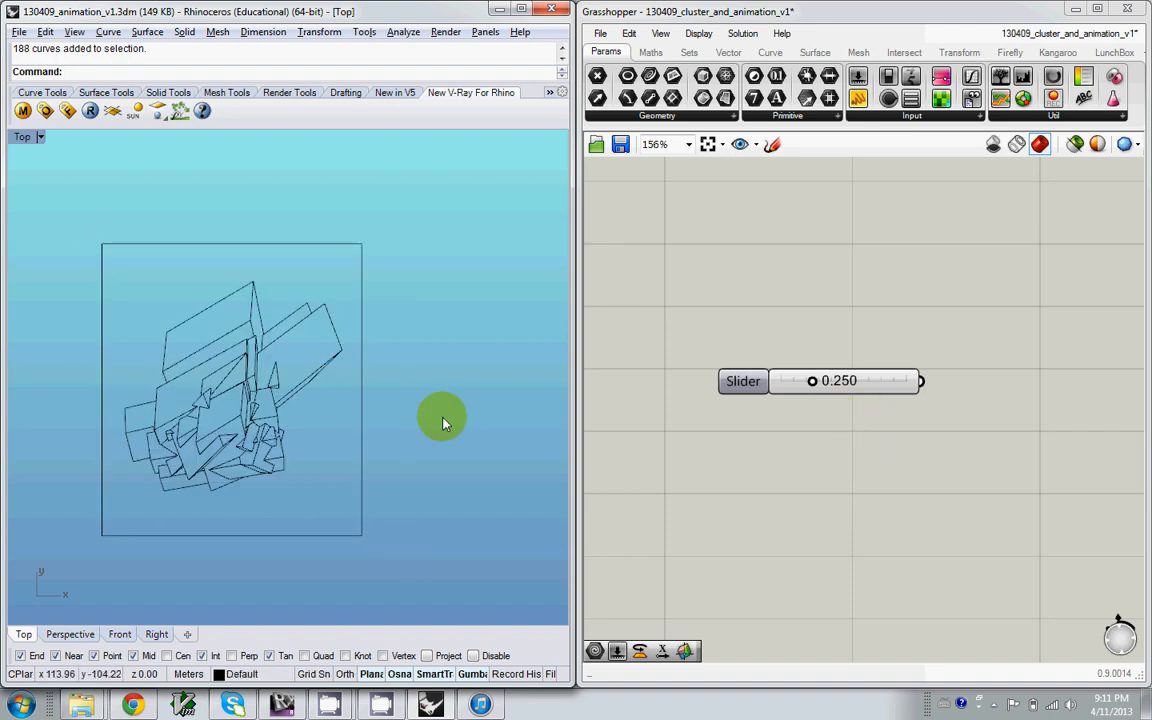
mouse_move(443, 228)
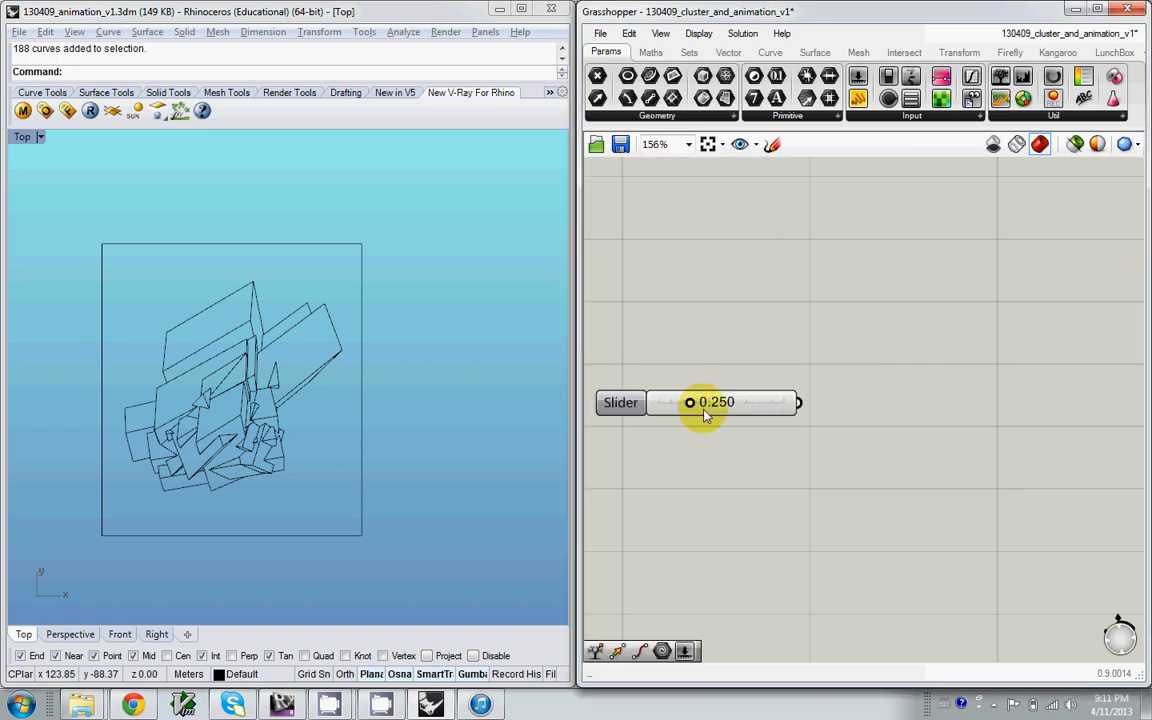
double_click(716, 402)
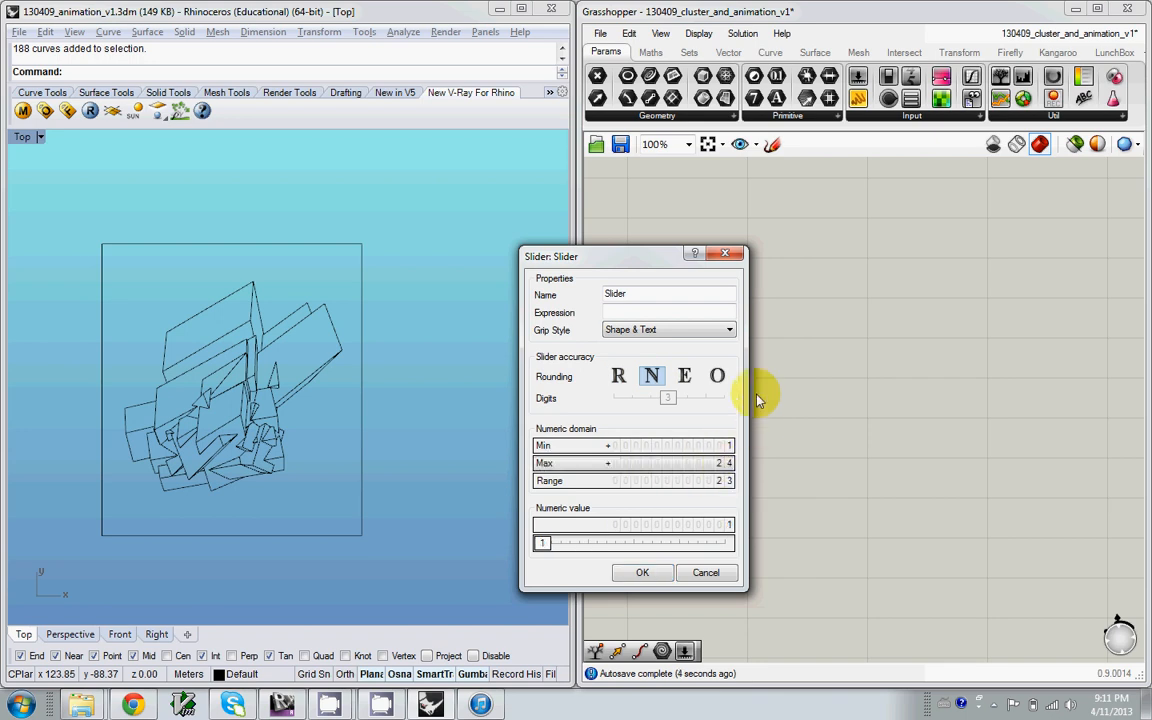
click(642, 572)
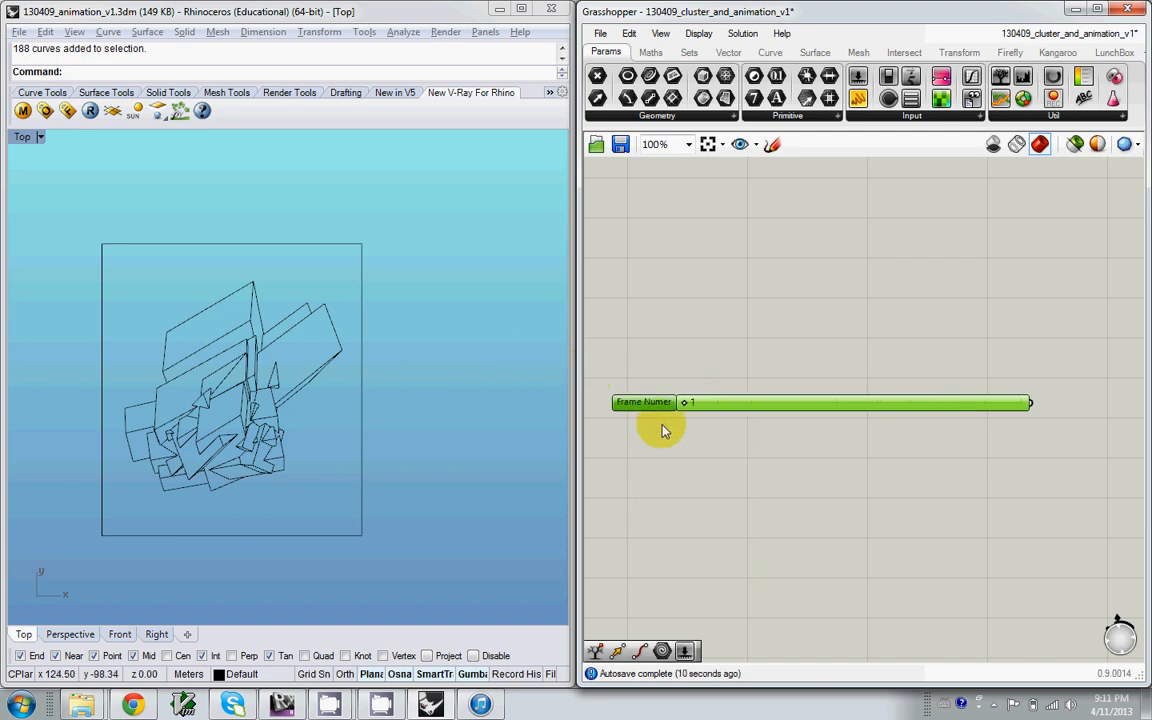
right_click(665, 430)
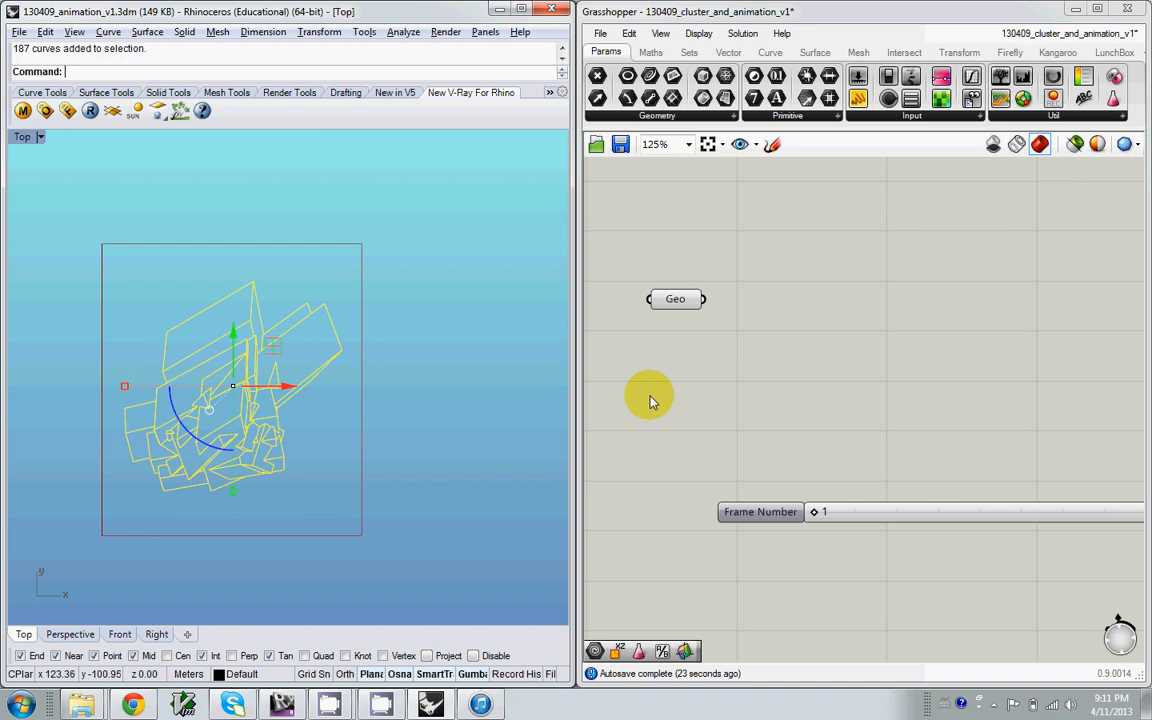
Assign the selected Rhino curves to the Geo parameter
right_click(673, 381)
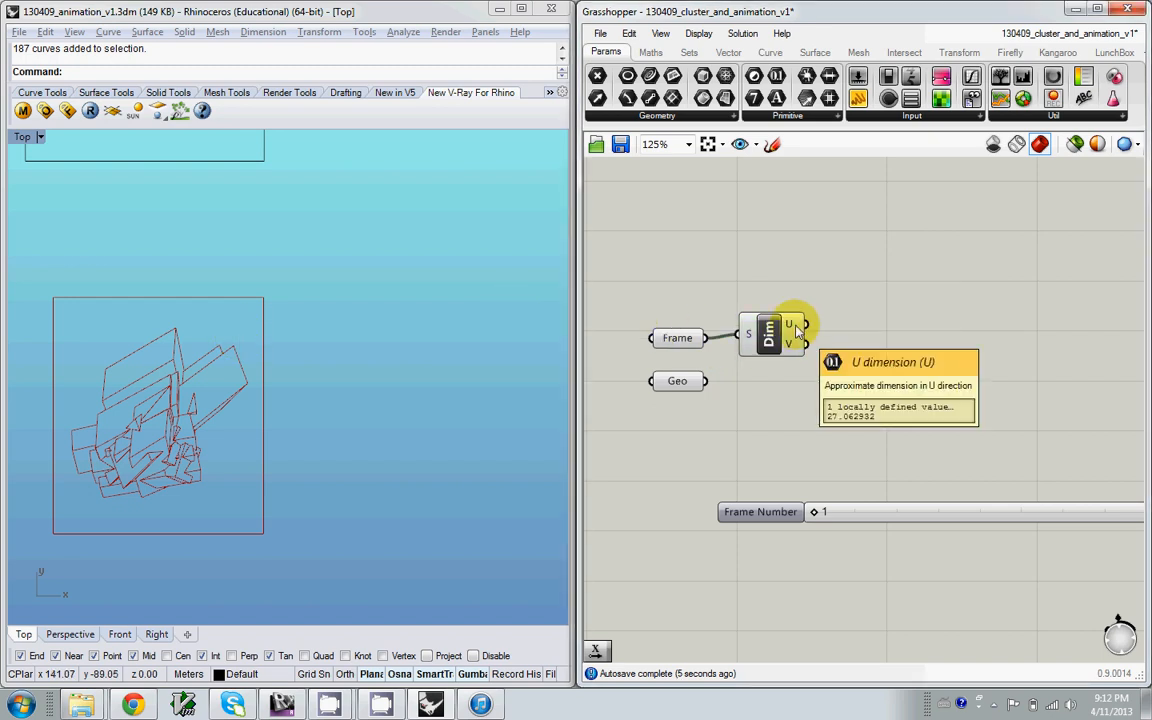
mouse_move(863, 325)
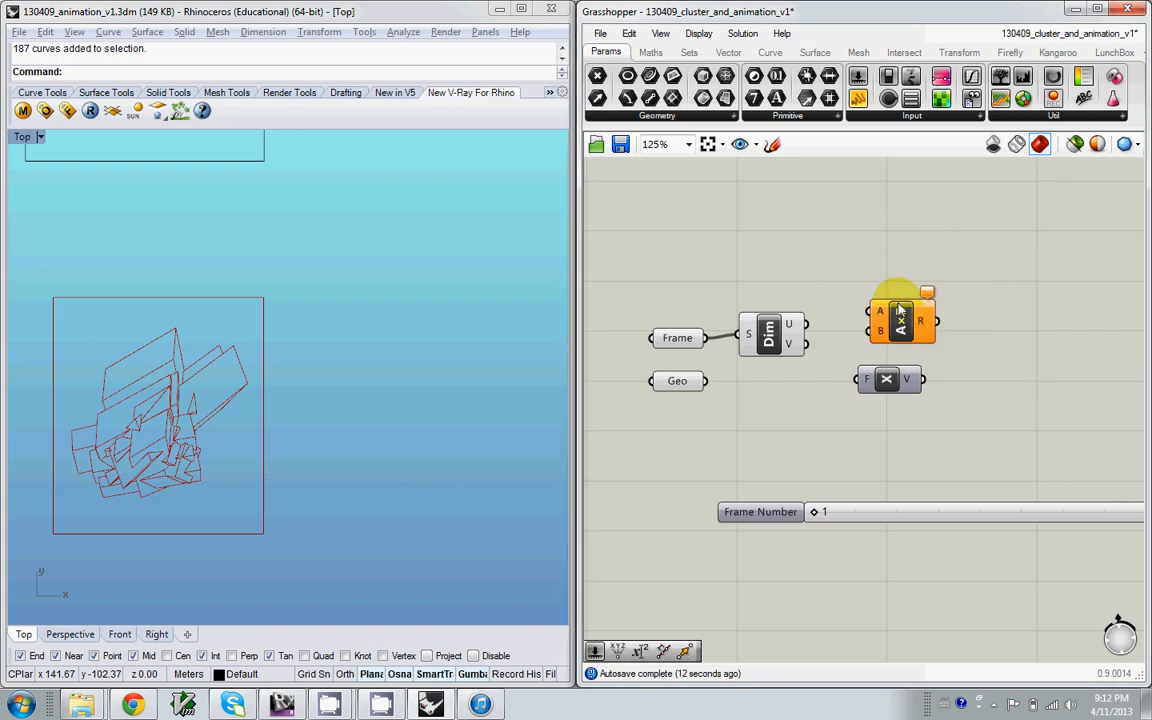
scroll(down, 3)
text(move)
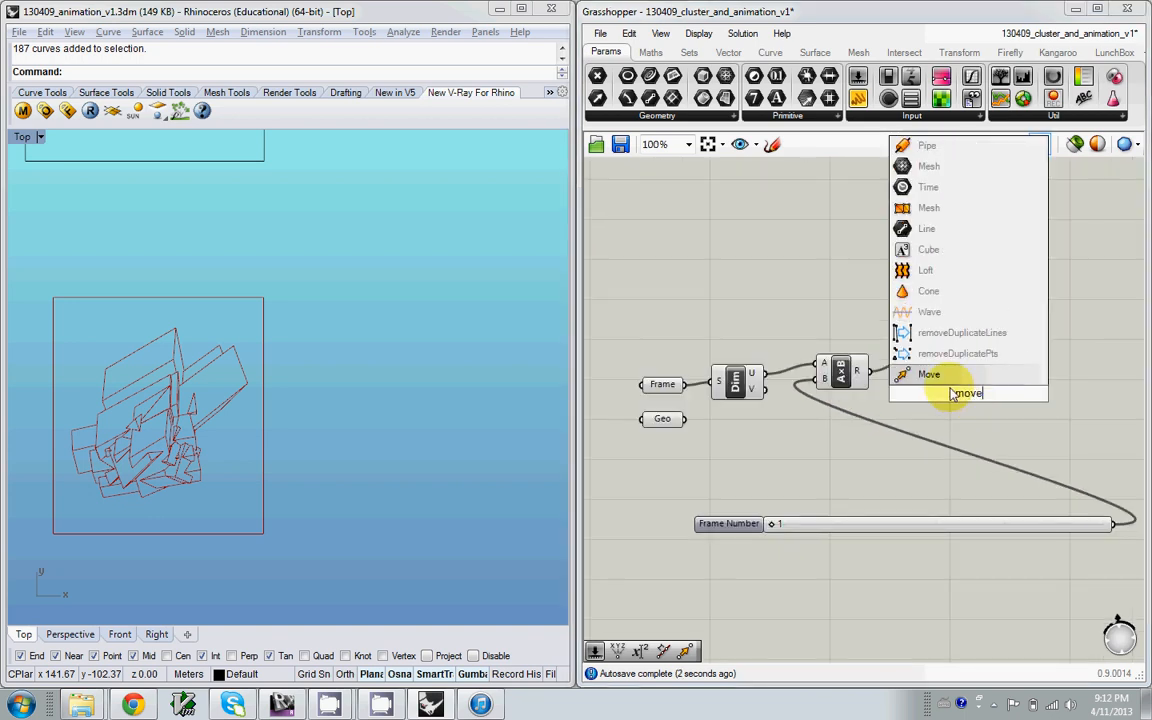
Add Move components to shift Geo and Frame, and set Frame Number to 2
click(928, 374)
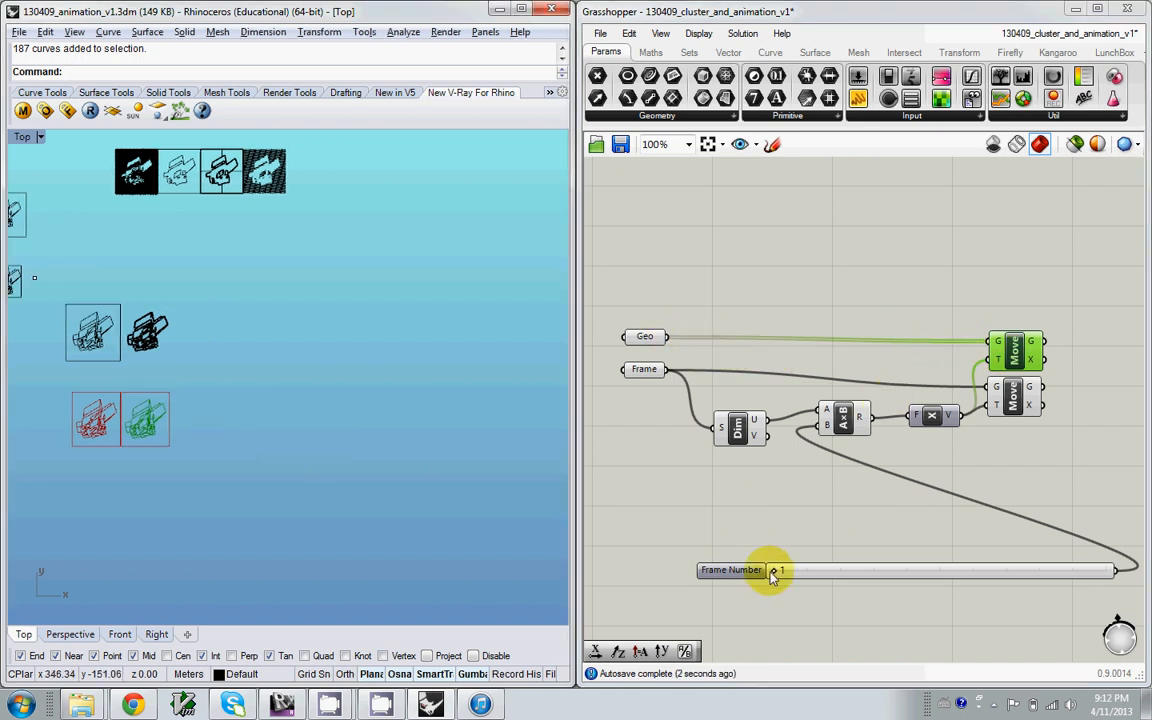
drag(775, 570, 860, 570)
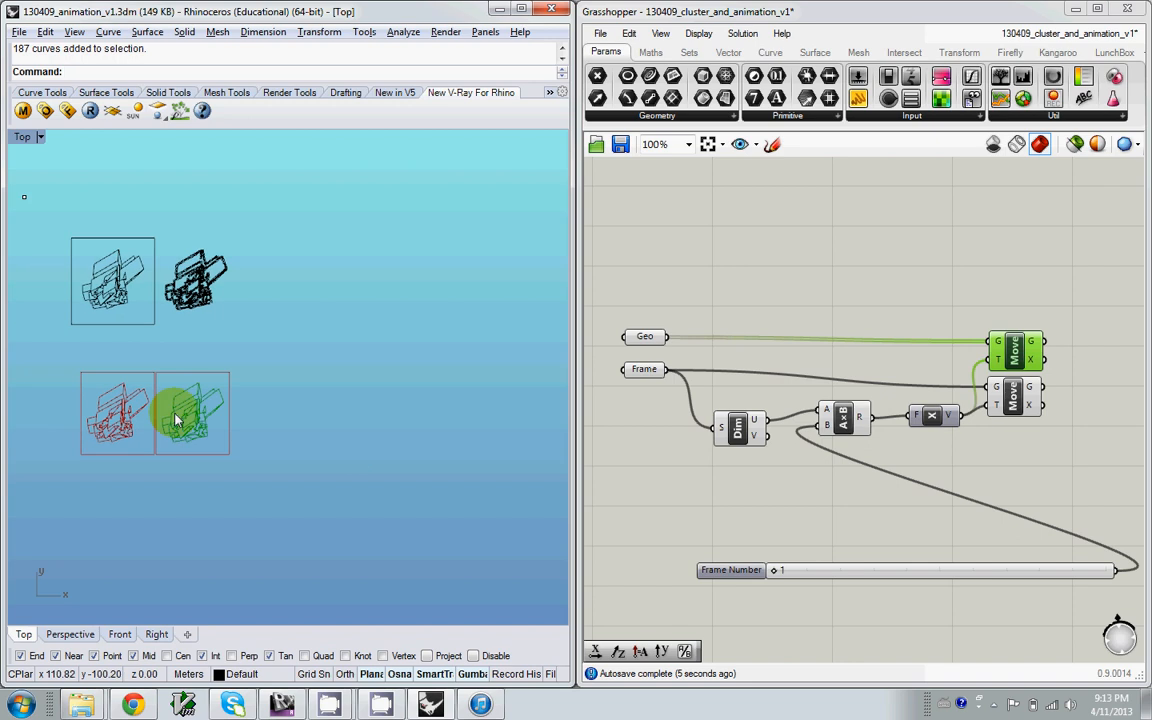
drag(778, 570, 790, 570)
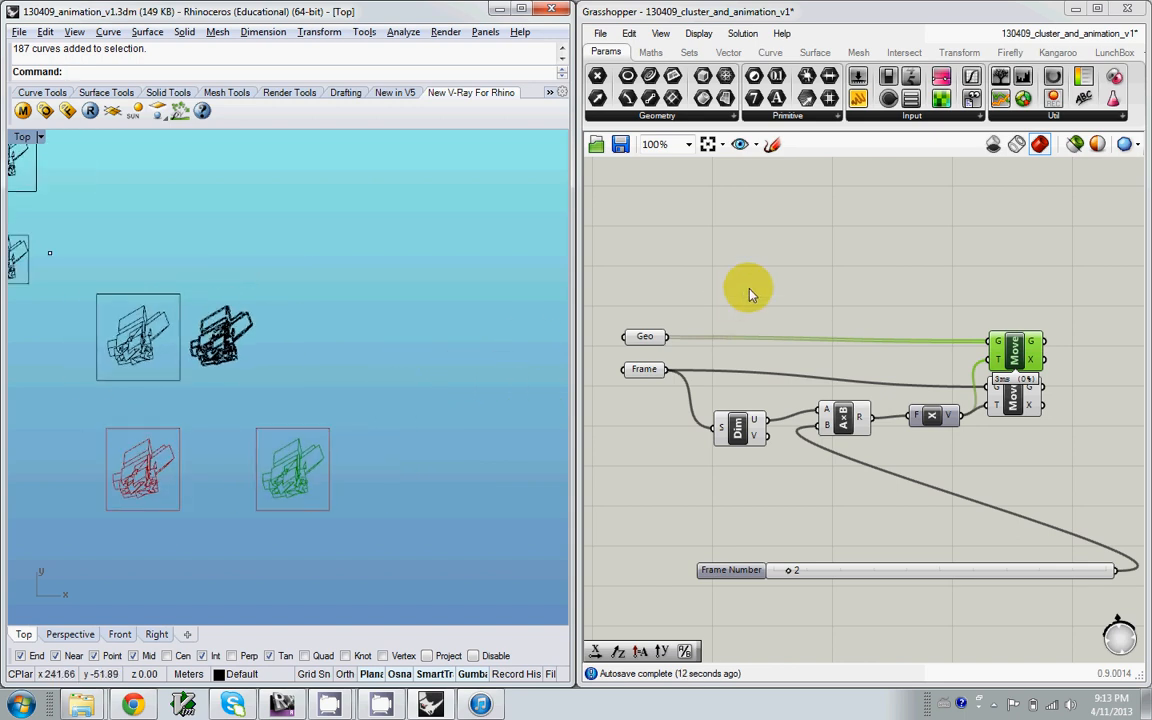
scroll(down, 3)
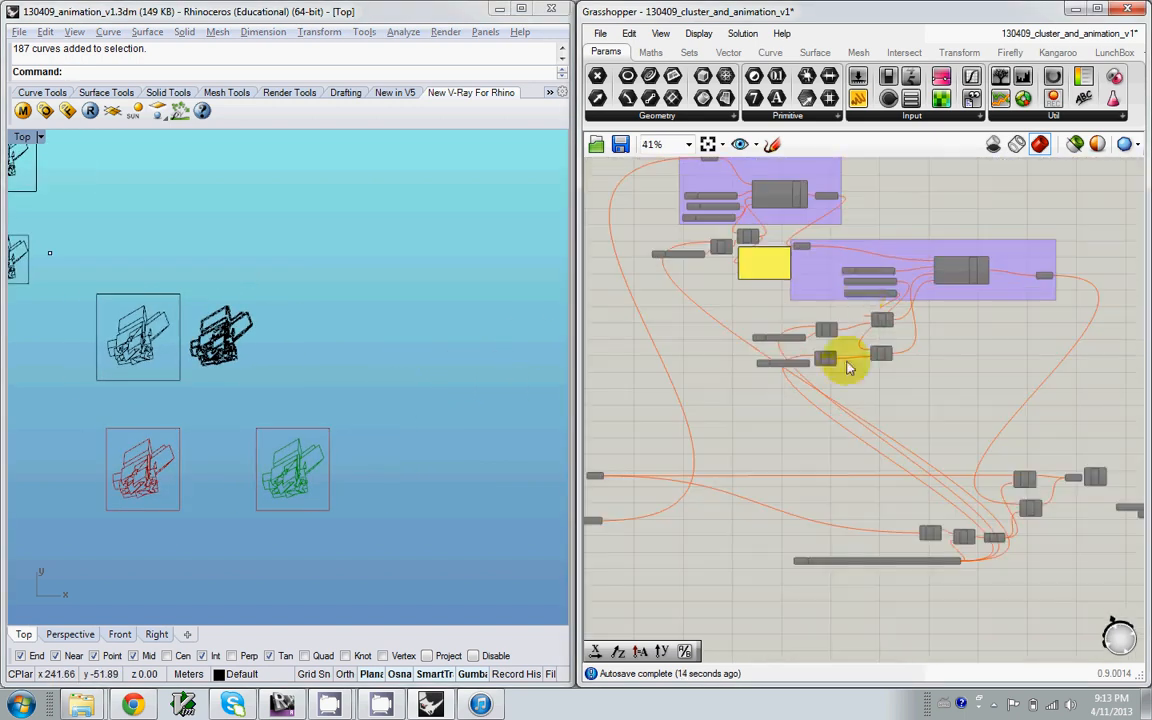
scroll(down, 3)
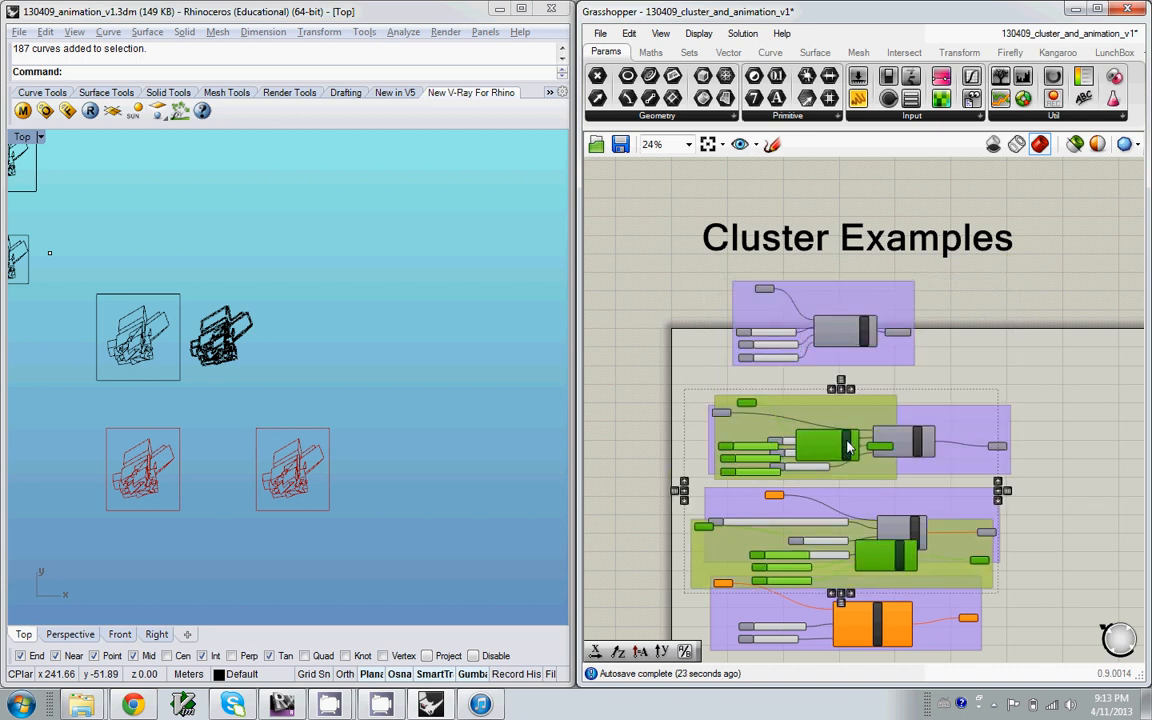
scroll(down, 3)
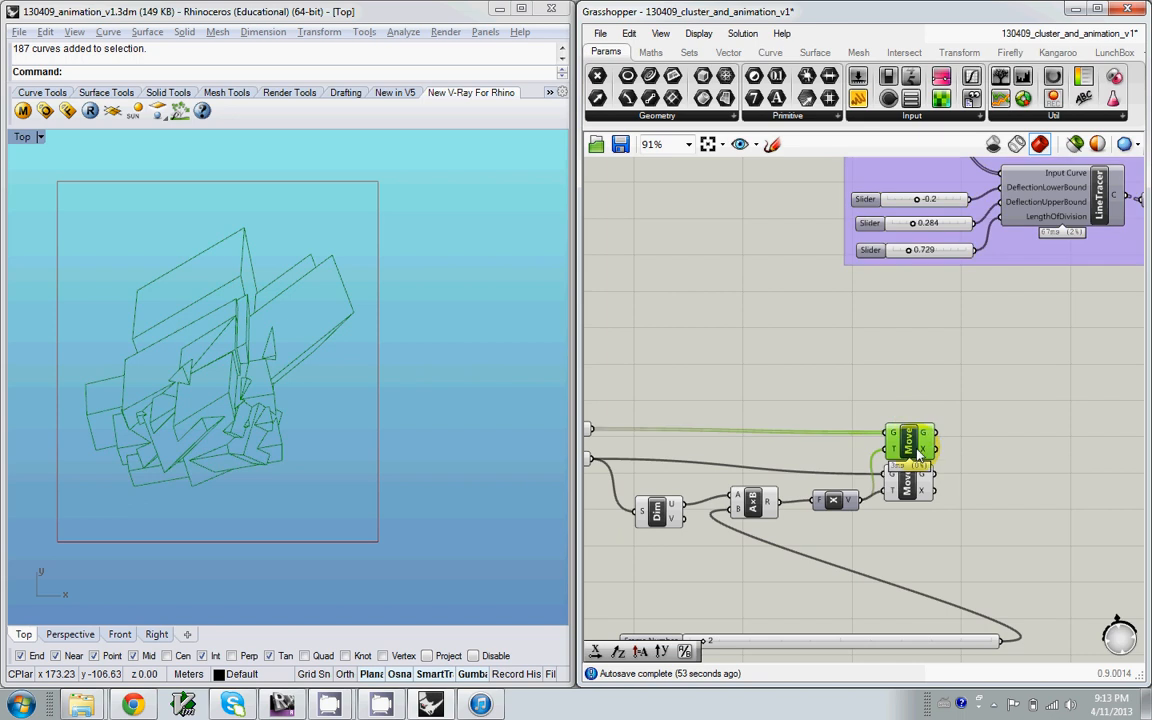
Pan to the LineTracer cluster and vary its LengthOfDivision slider
drag(900, 450, 840, 510)
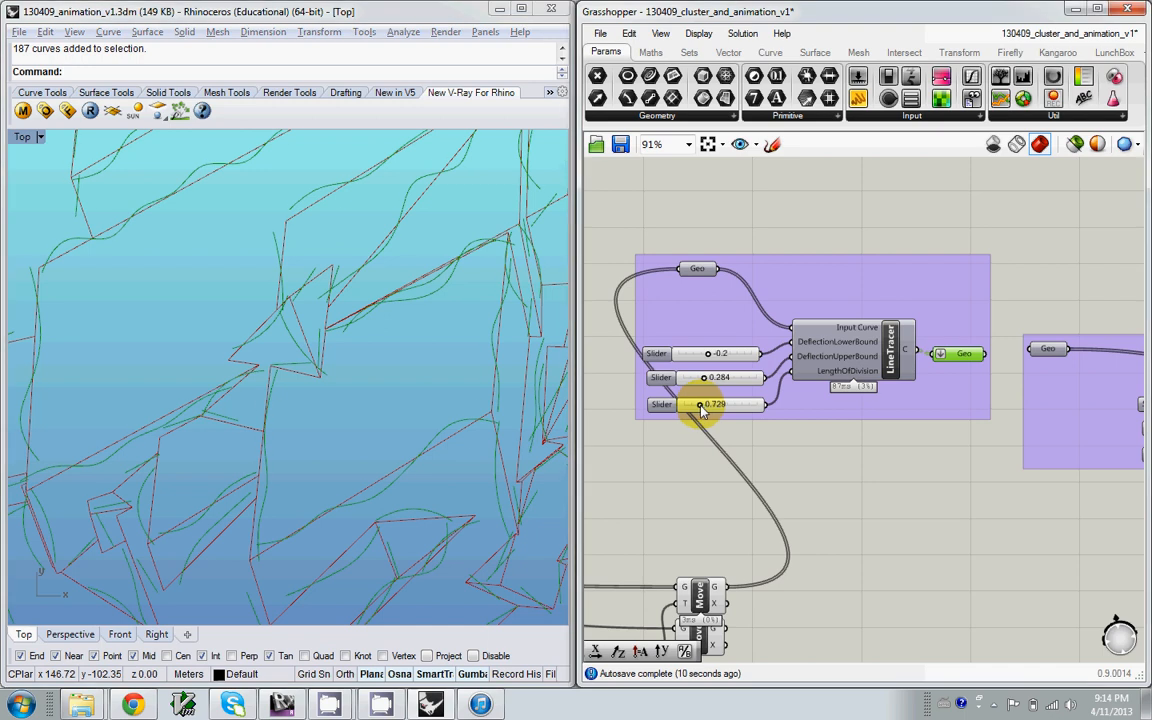
drag(710, 404, 700, 404)
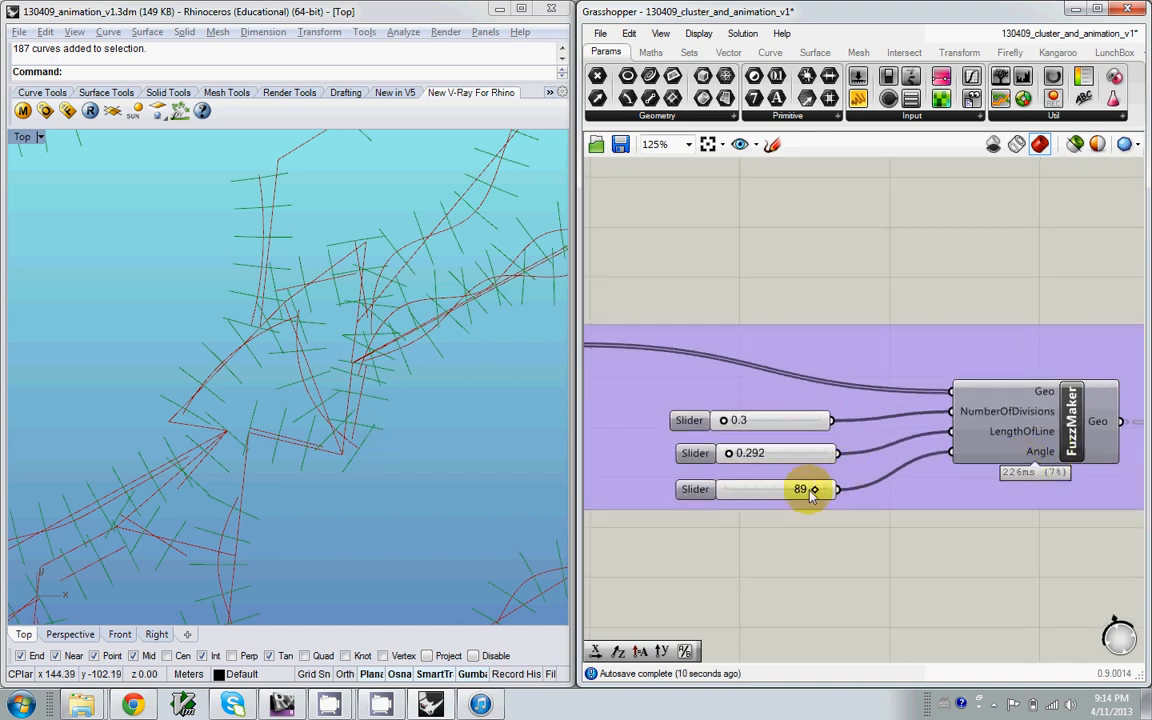
Sweep the FuzzMaker angle through 35, near 0 and 15, settling at 77
drag(812, 489, 758, 489)
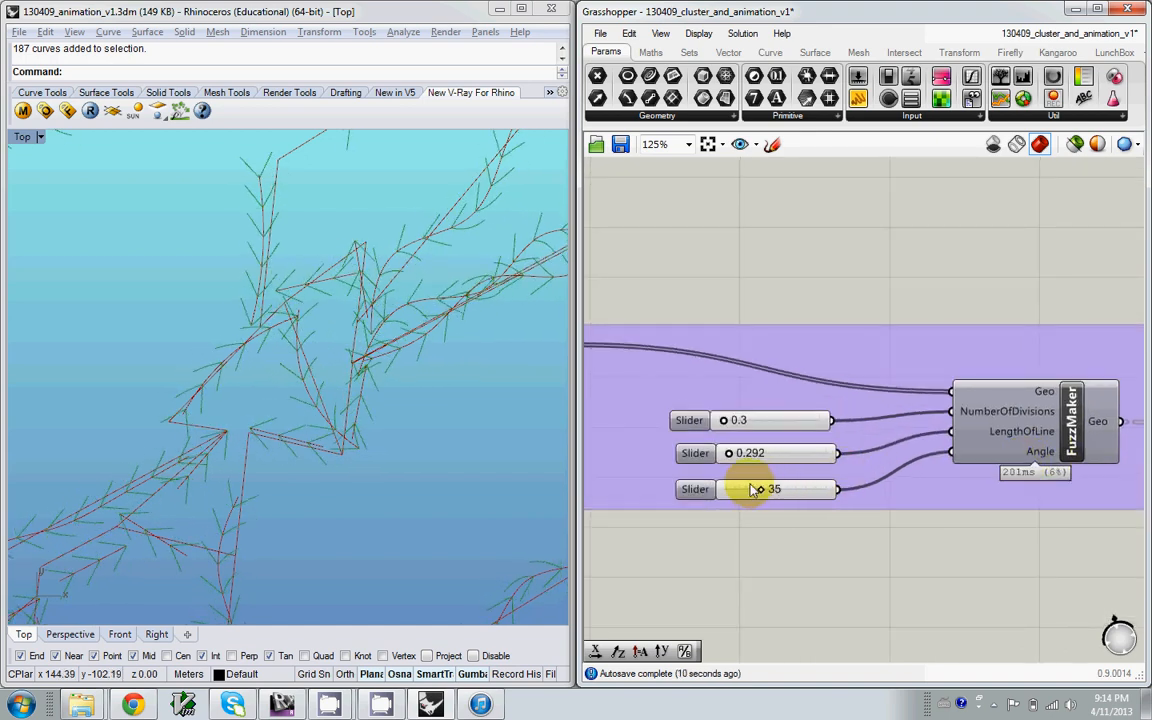
drag(760, 489, 735, 489)
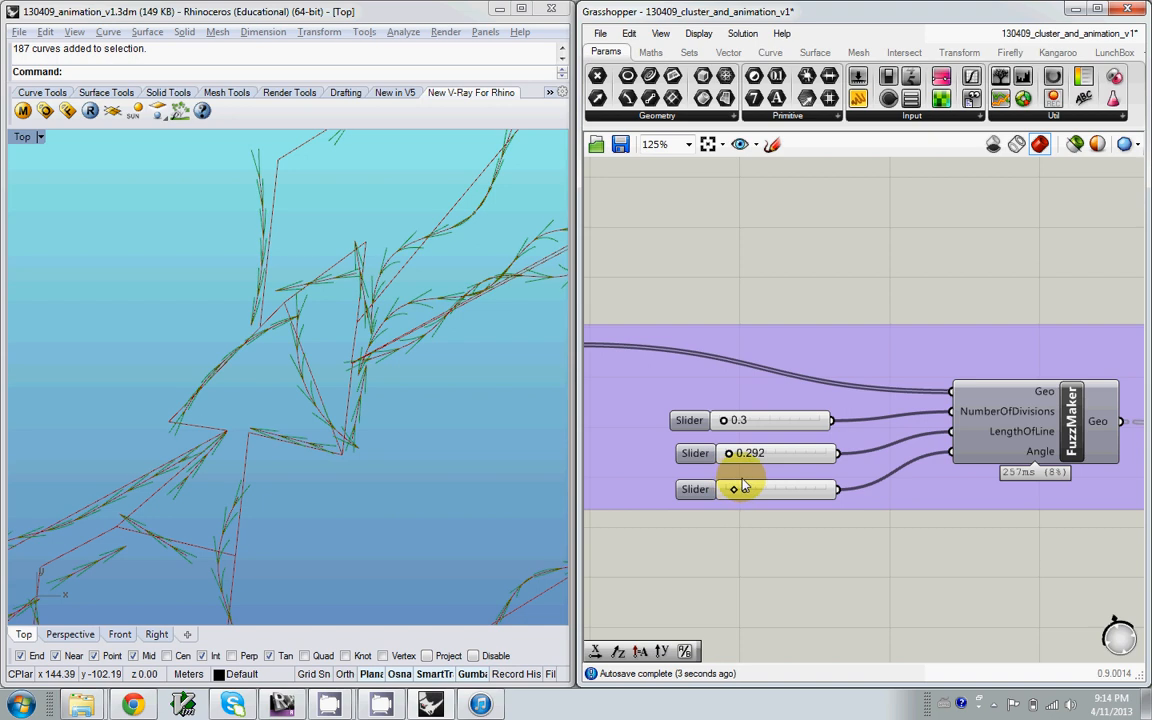
drag(734, 489, 740, 489)
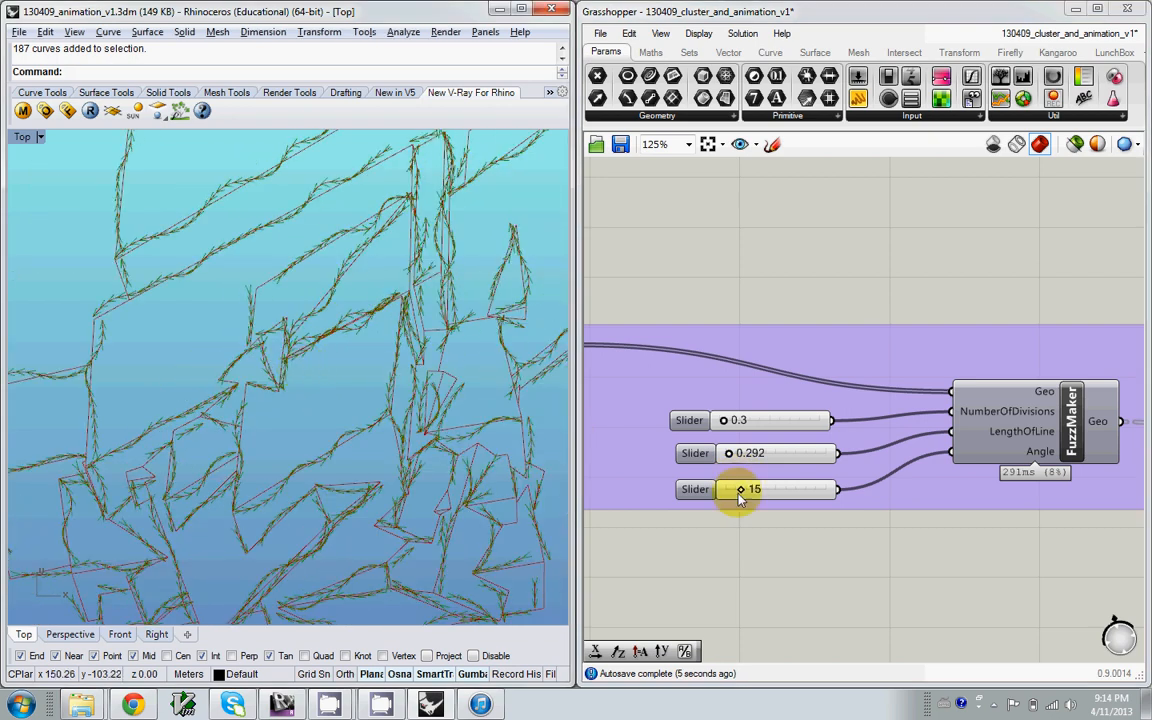
drag(740, 489, 803, 489)
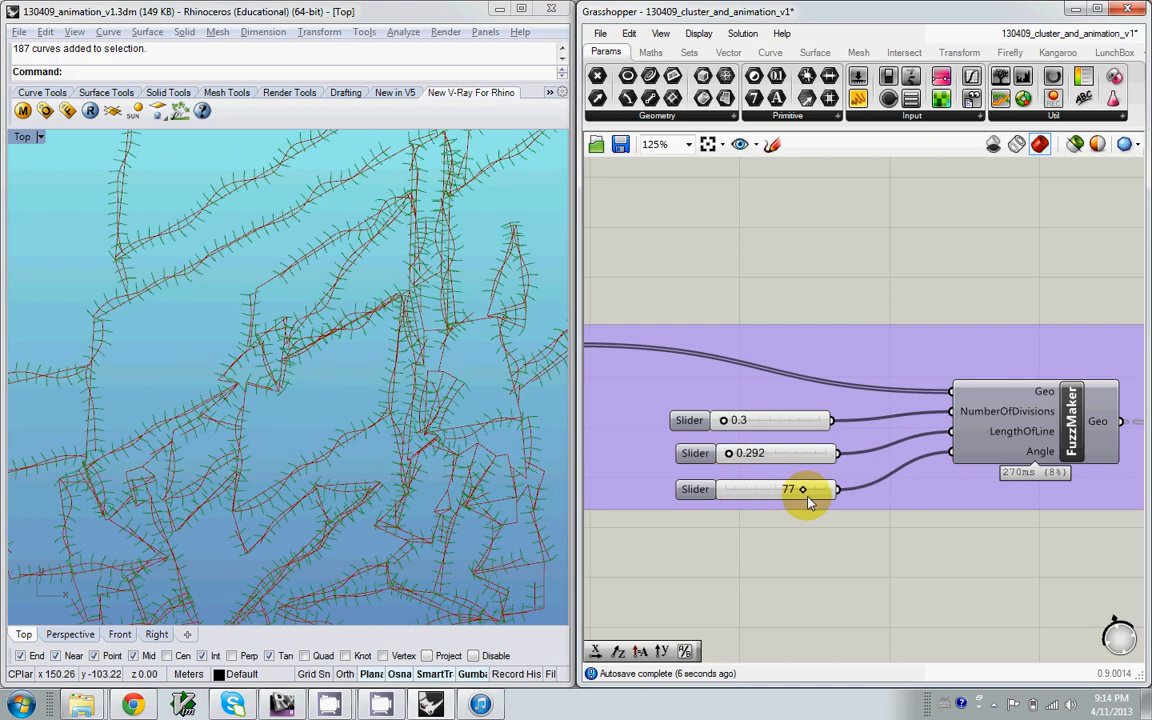
scroll(down, 3)
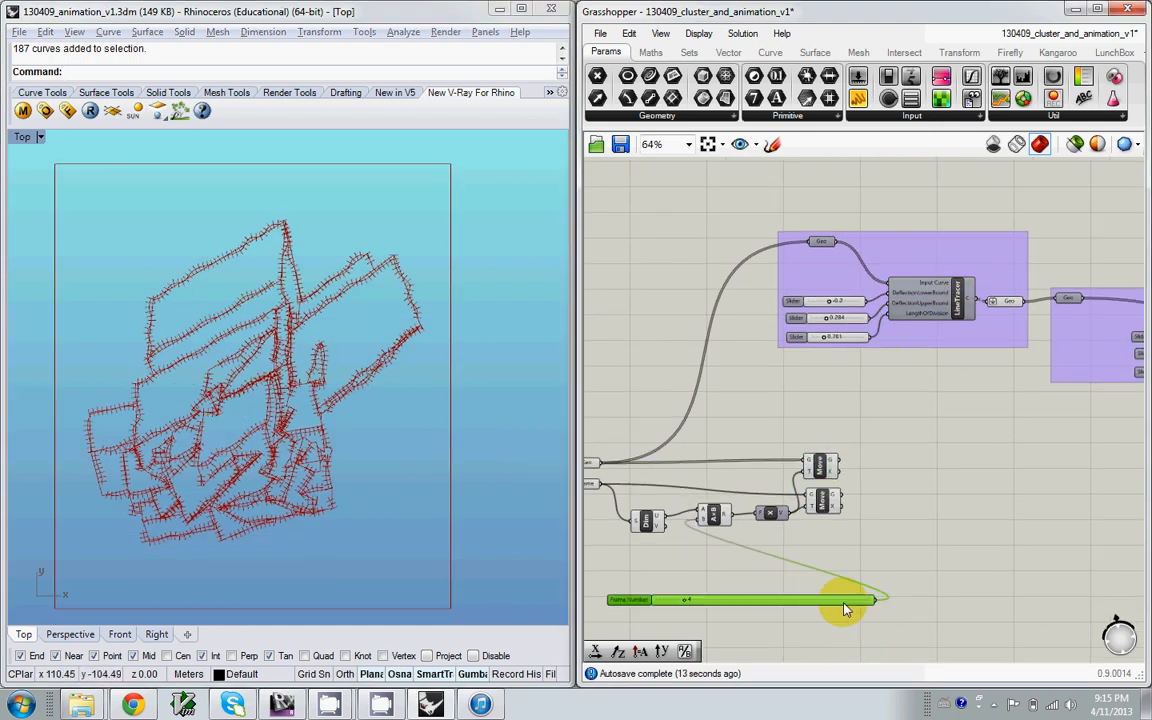
Pan the canvas to bring the LineTracer sliders into view
drag(875, 600, 847, 600)
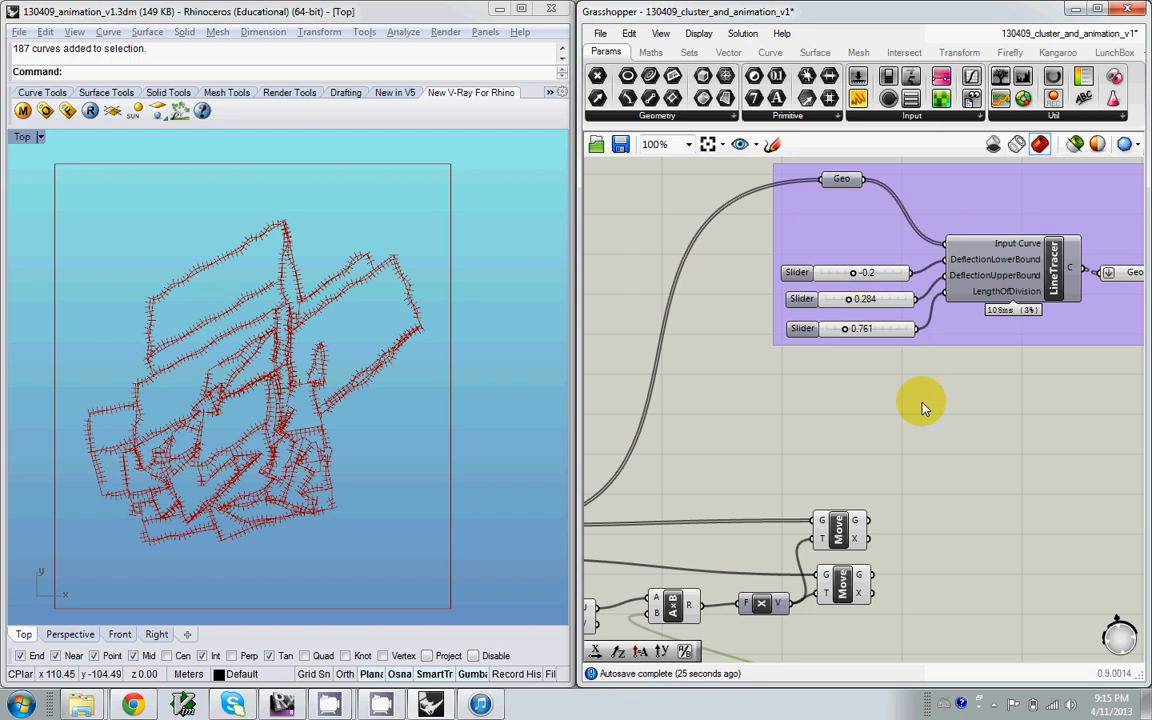
Scrub Frame Number to test its division by the 40-value slider
scroll(down, 3)
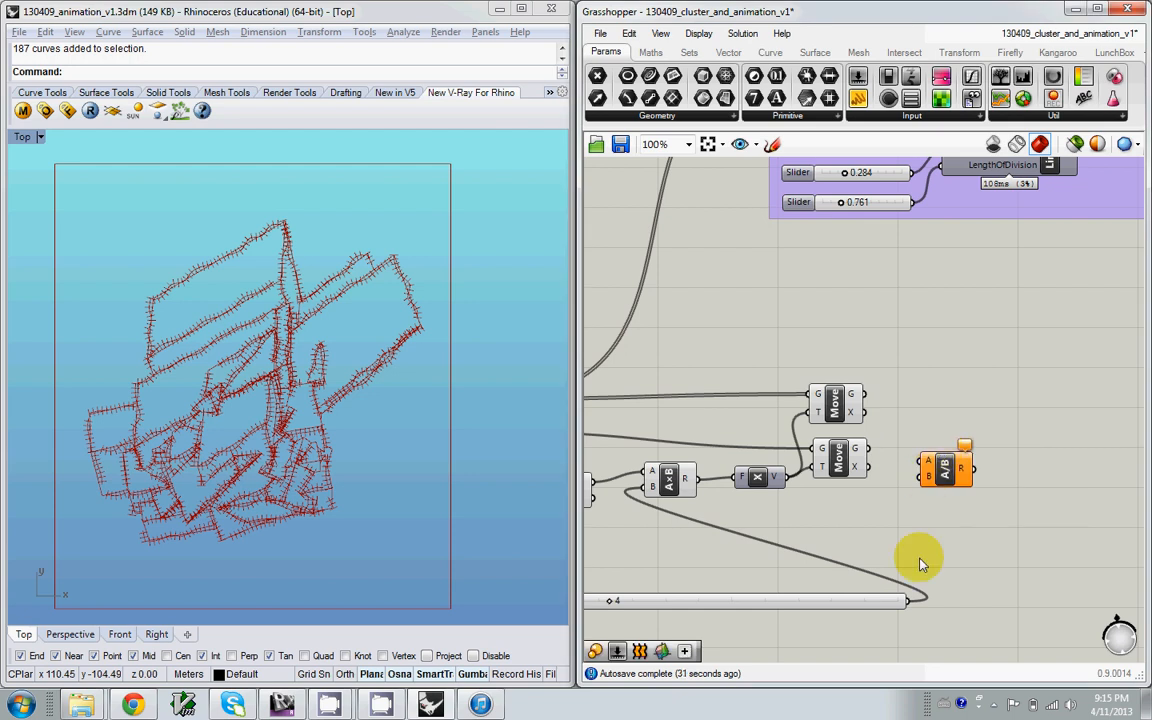
mouse_move(966, 480)
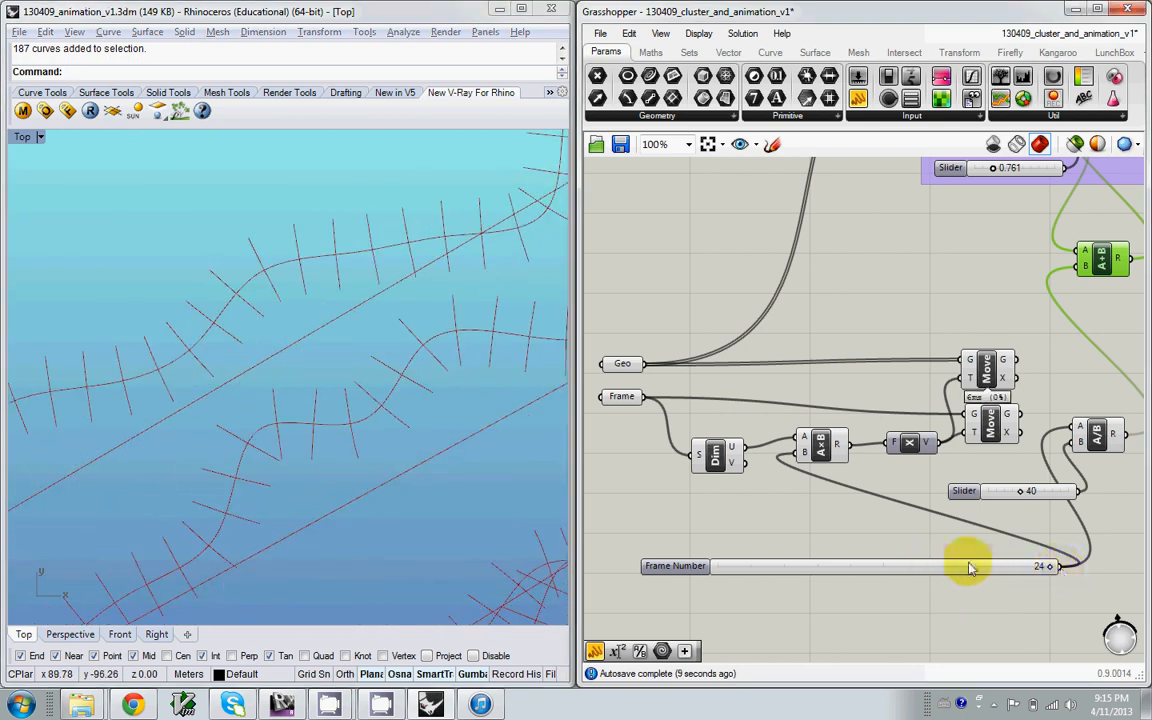
drag(970, 566, 720, 566)
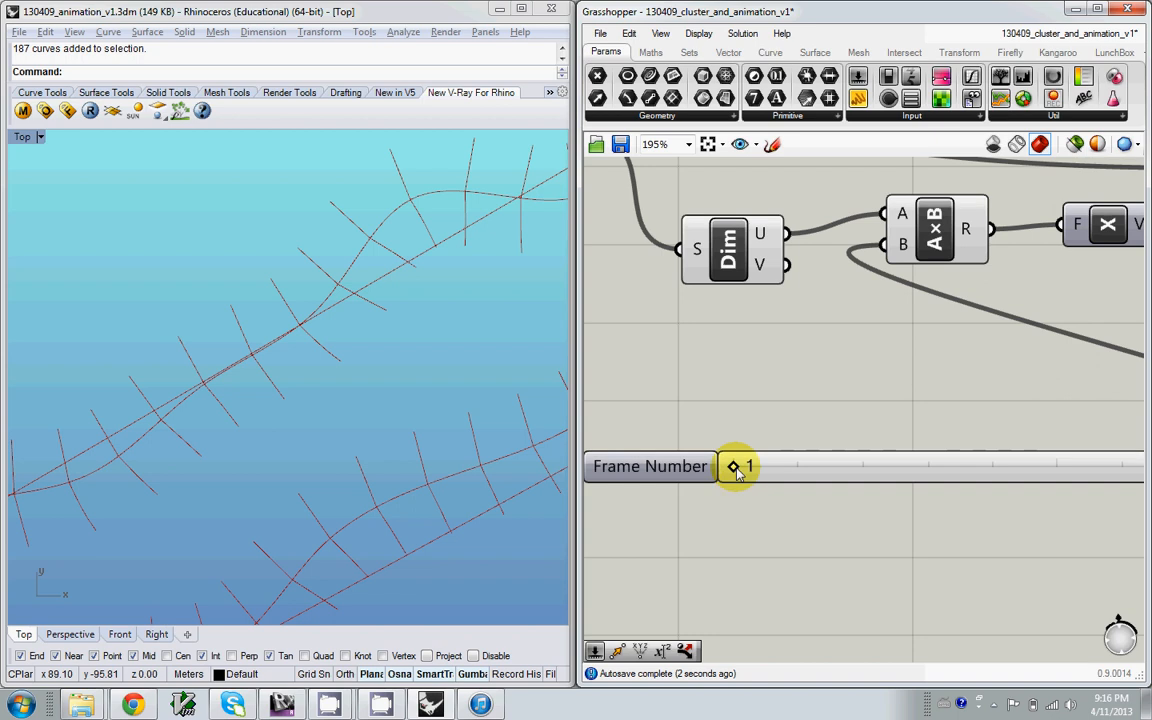
Reset Frame Number to 1 and begin entering the divisor value /3
drag(735, 467, 830, 467)
text(/10)
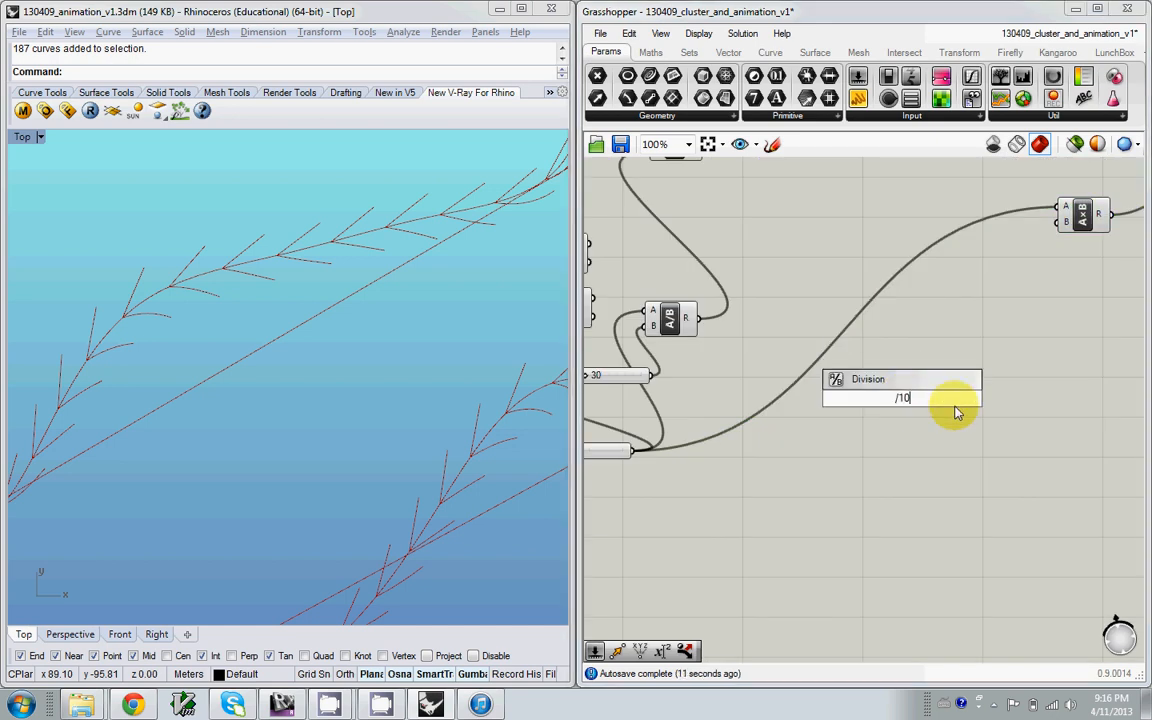
text(/3)
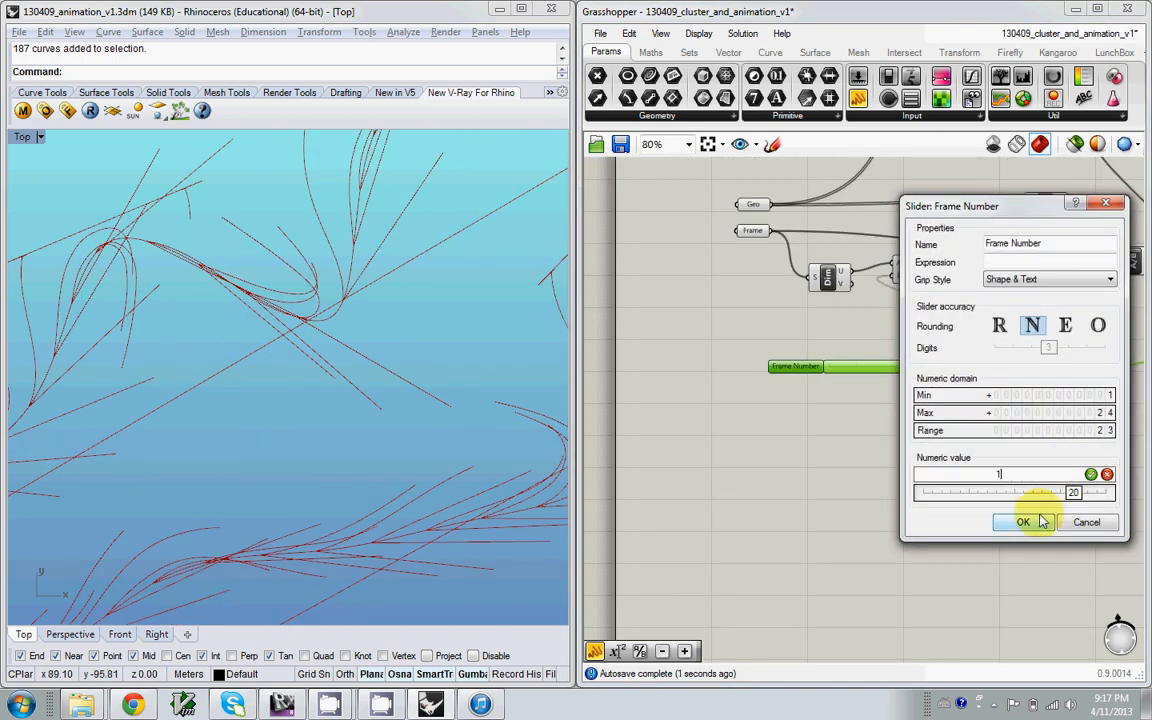
Confirm the Frame Number slider's 1–24 range with OK
click(1024, 522)
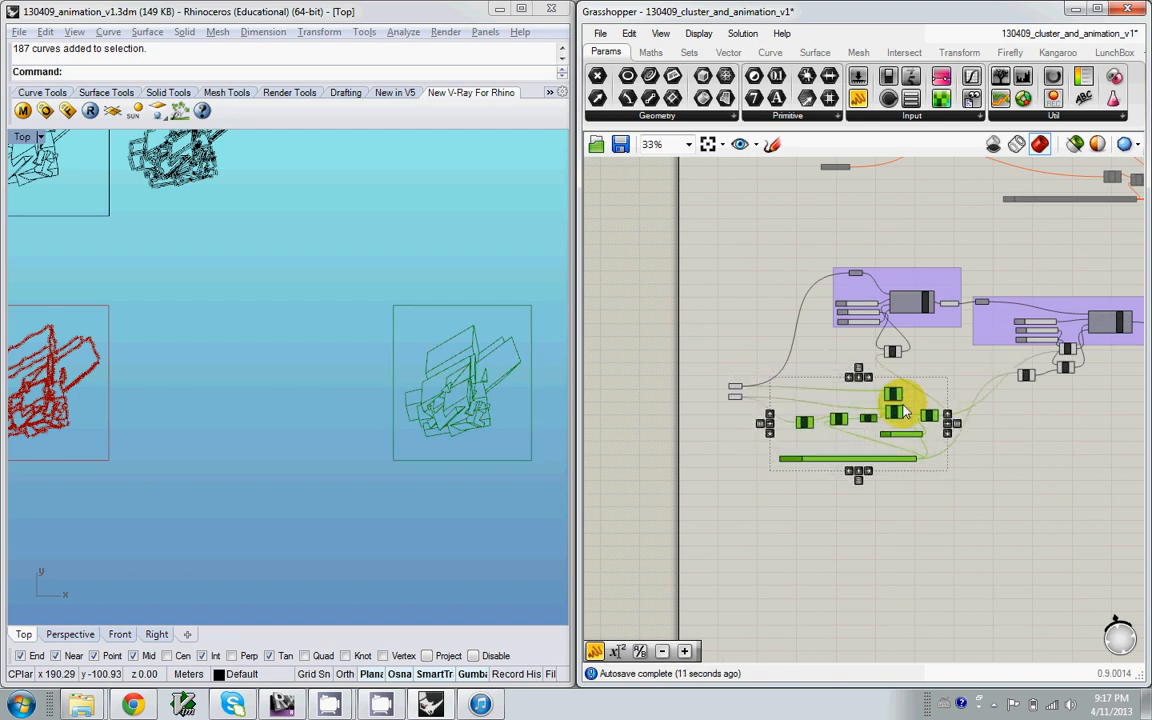
Zoom the canvas out and back in to survey the network
scroll(down, 3)
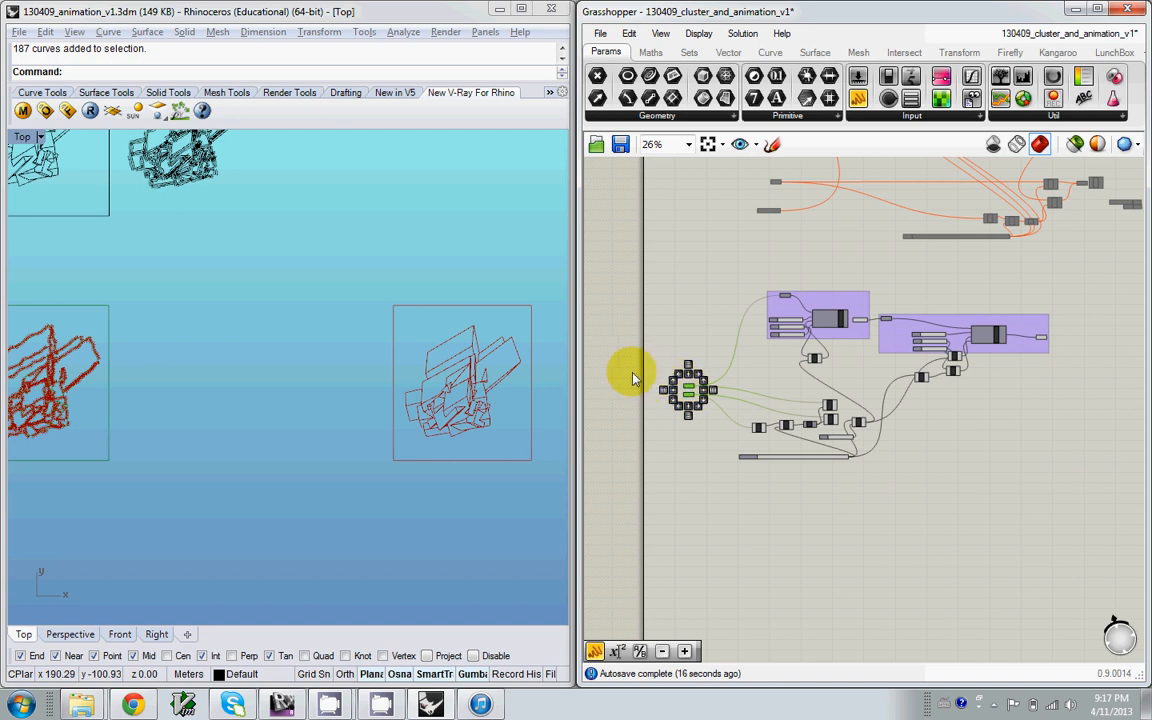
scroll(up, 3)
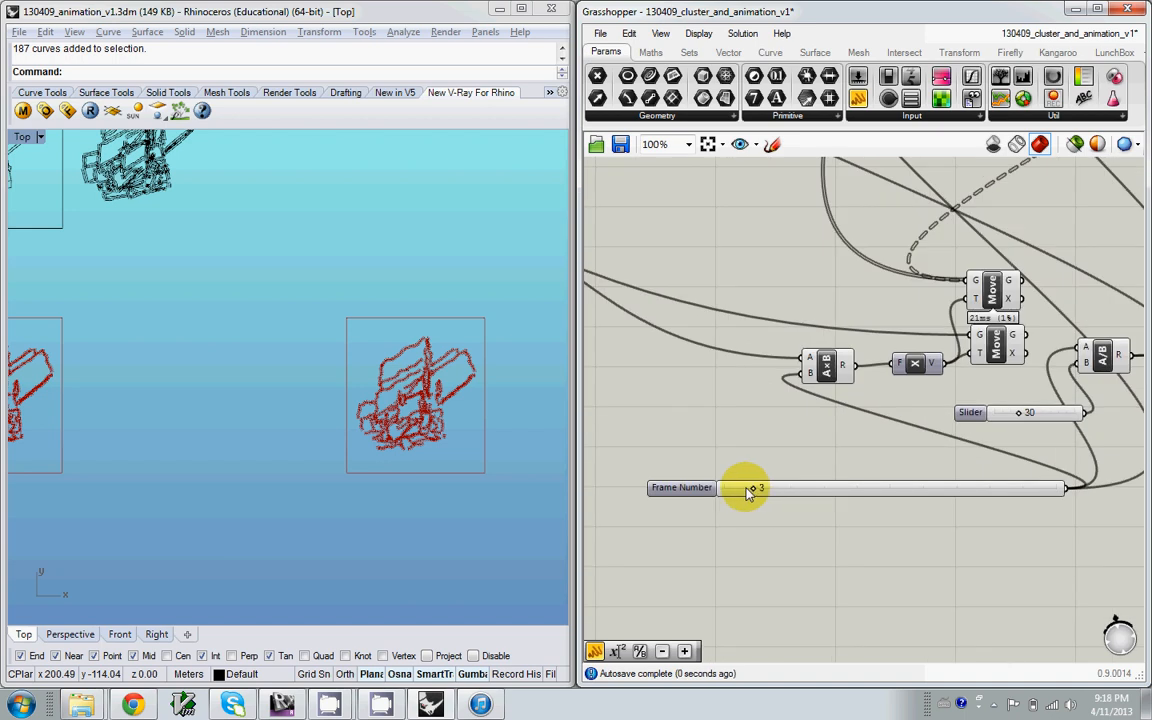
Move the Frame Number slider from 3 to 2, then 8, then 12
drag(750, 488, 735, 488)
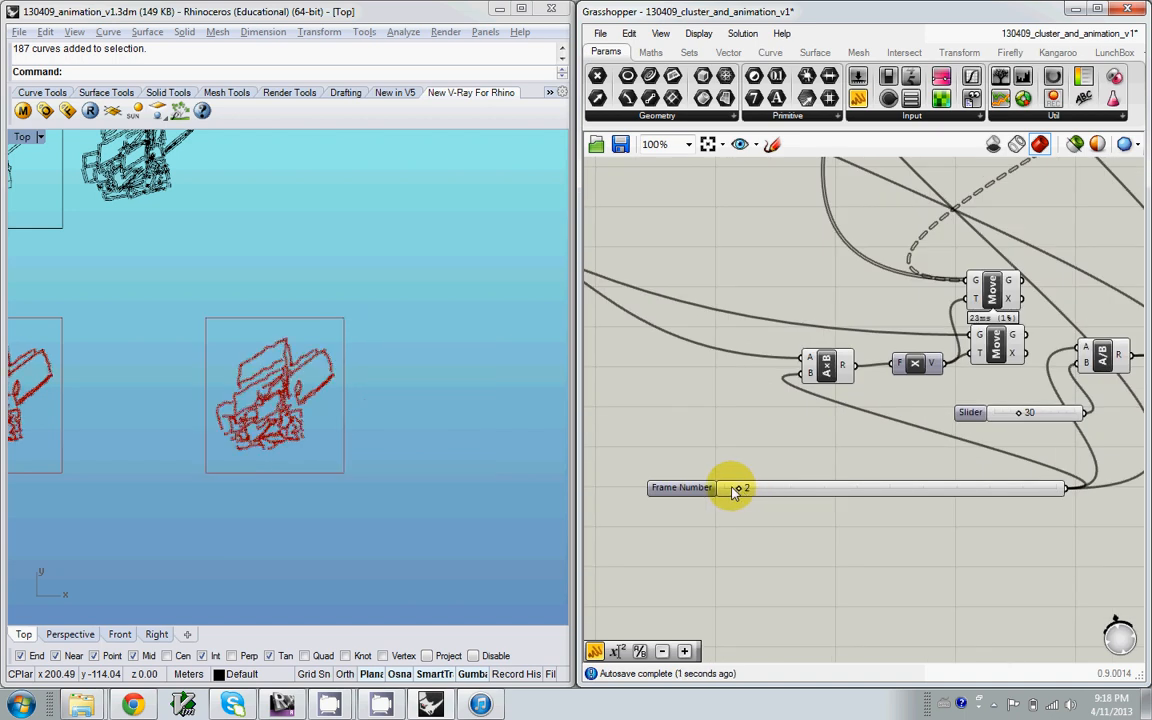
drag(738, 488, 783, 488)
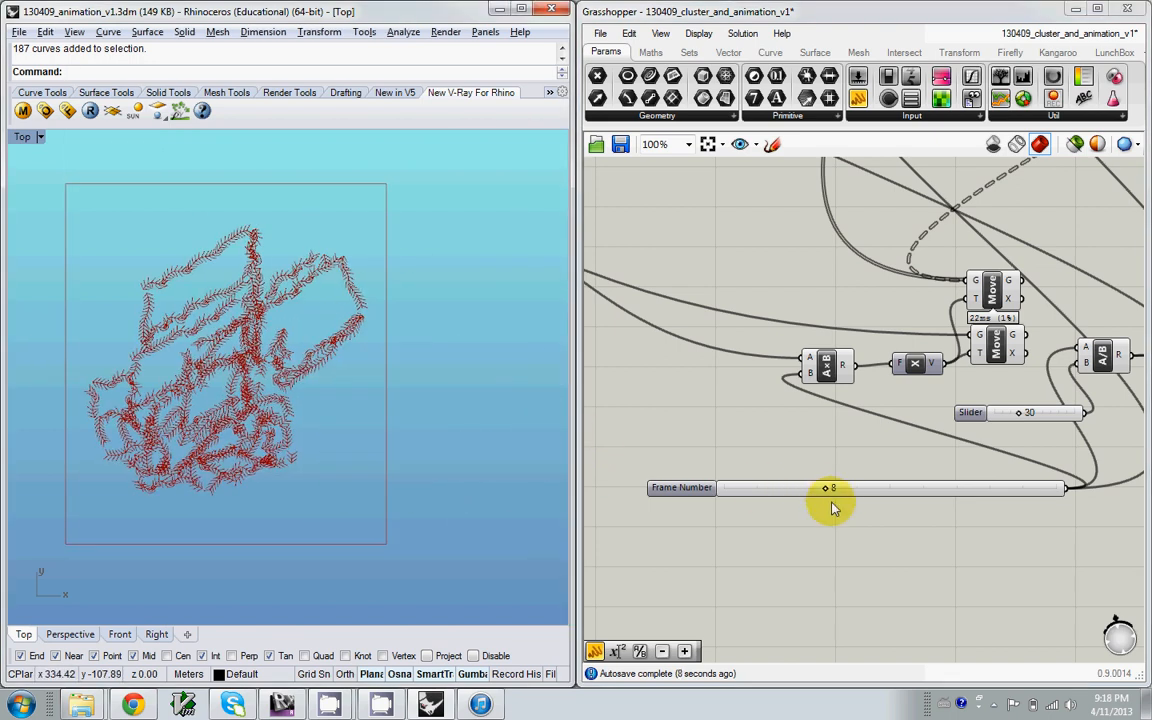
drag(826, 488, 868, 488)
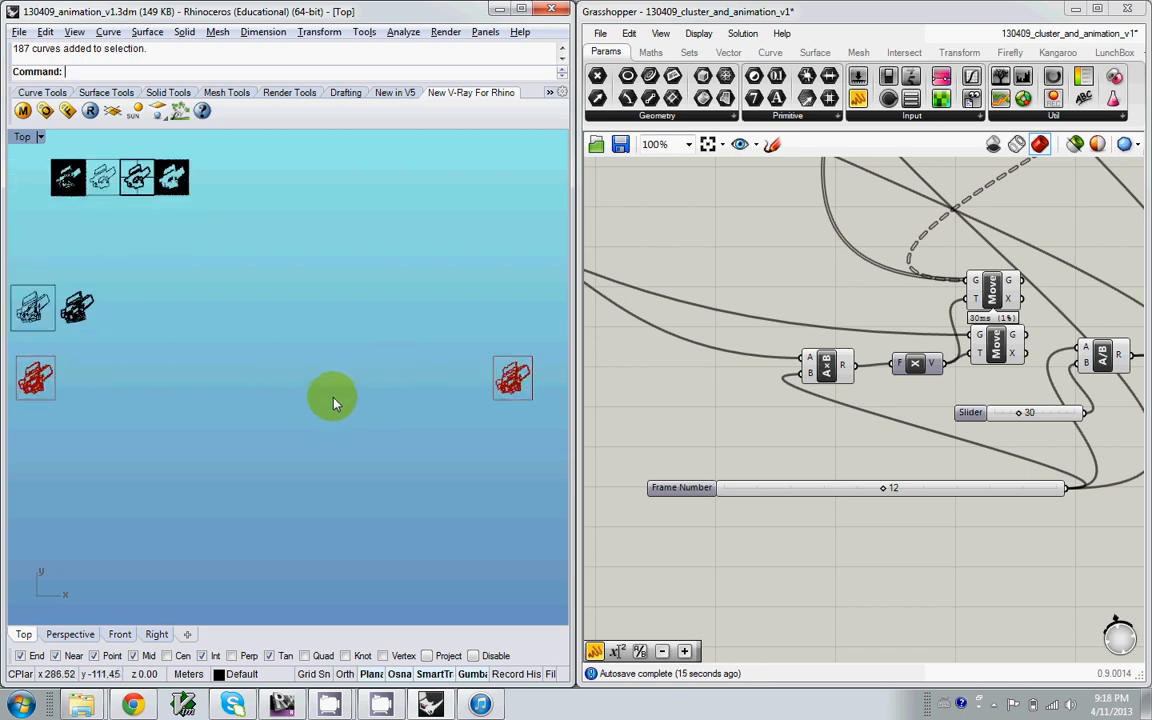
mouse_move(381, 414)
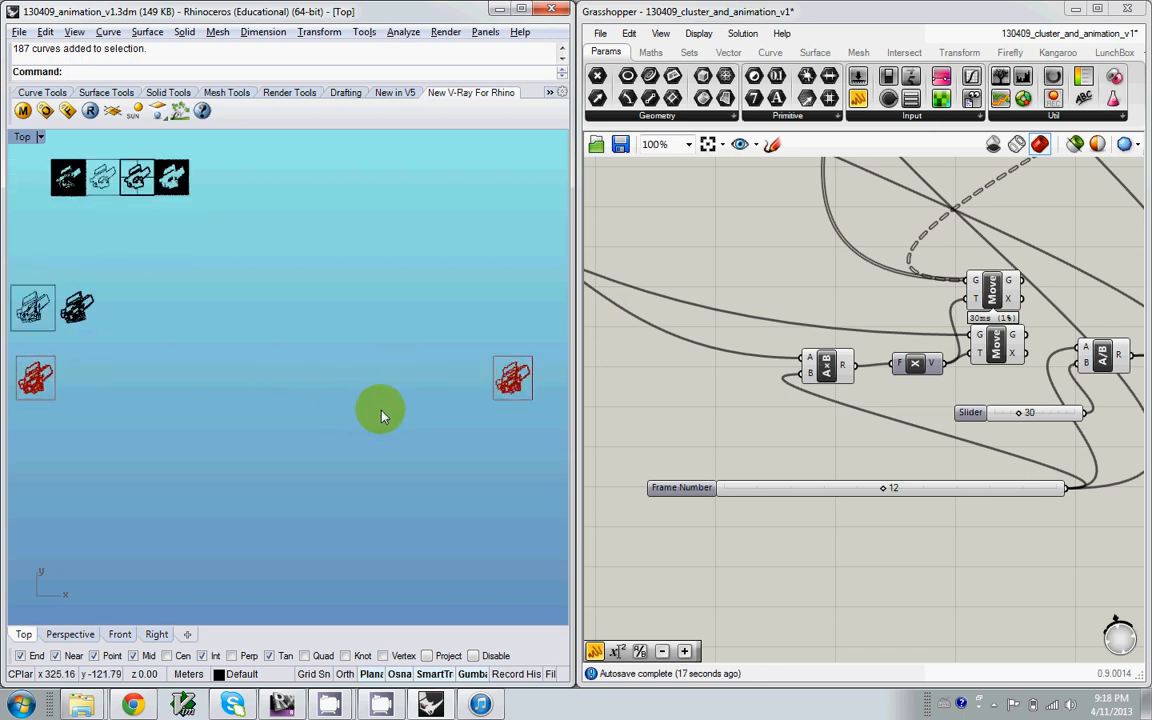